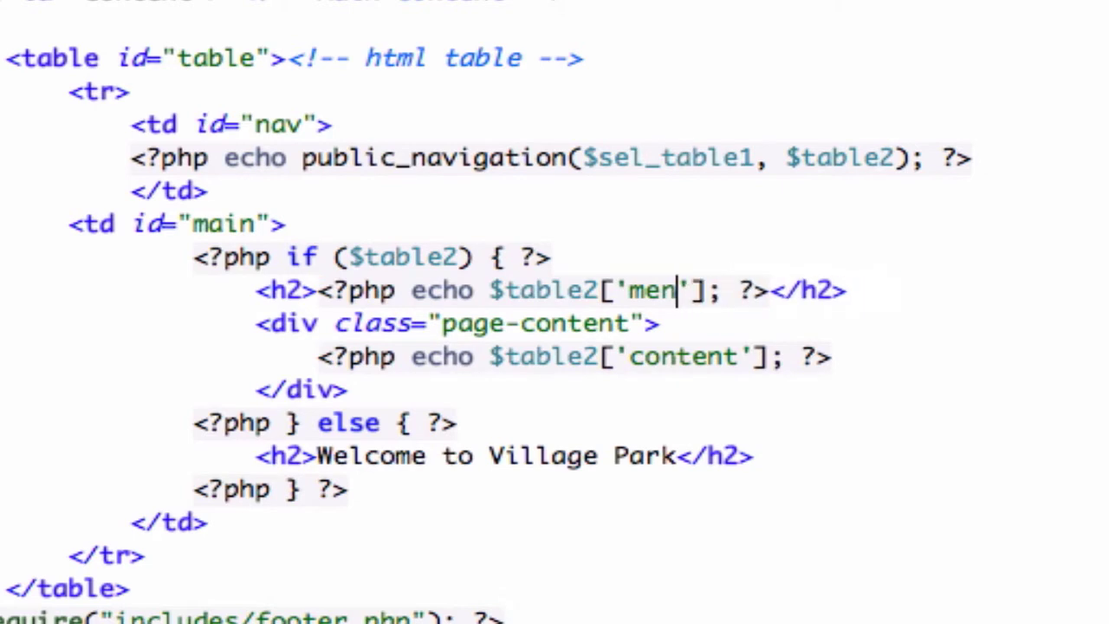
Step: Finish typing 'menu' inside $table2['…'] in the h2 echo line
{"action": "type", "text": "u"}
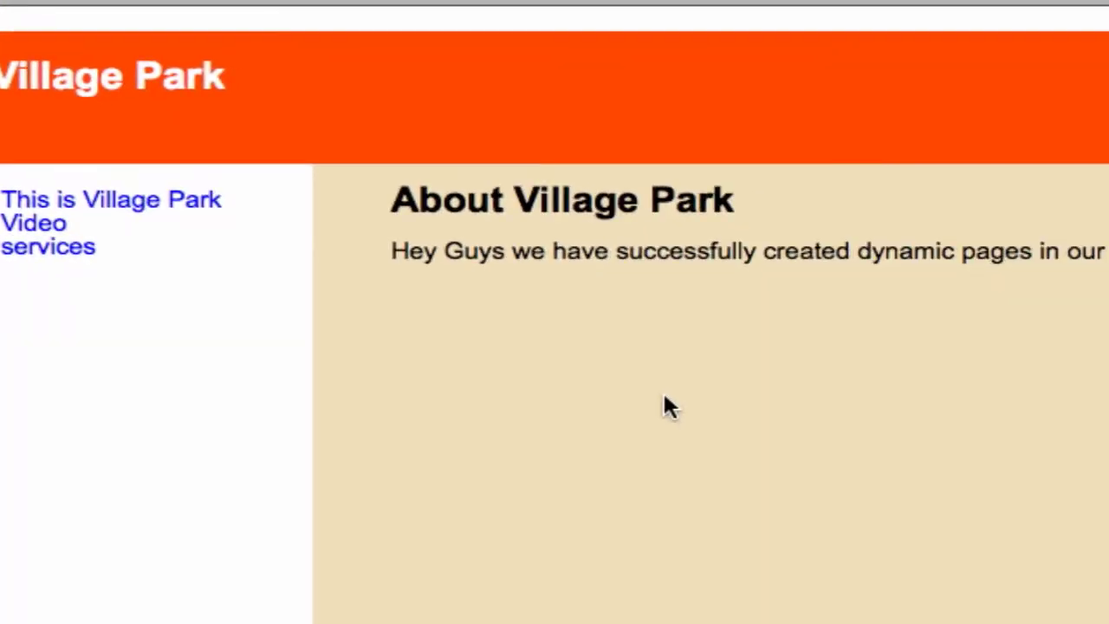
{"action": "mouse_move", "coordinate": [444, 80]}
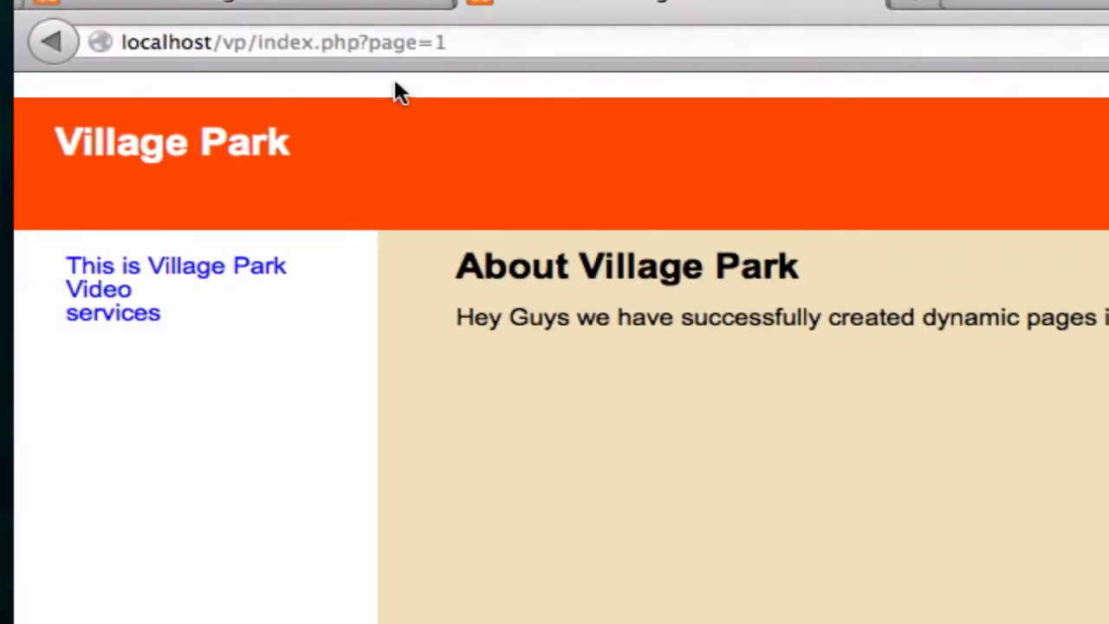
{"action": "mouse_move", "coordinate": [613, 104]}
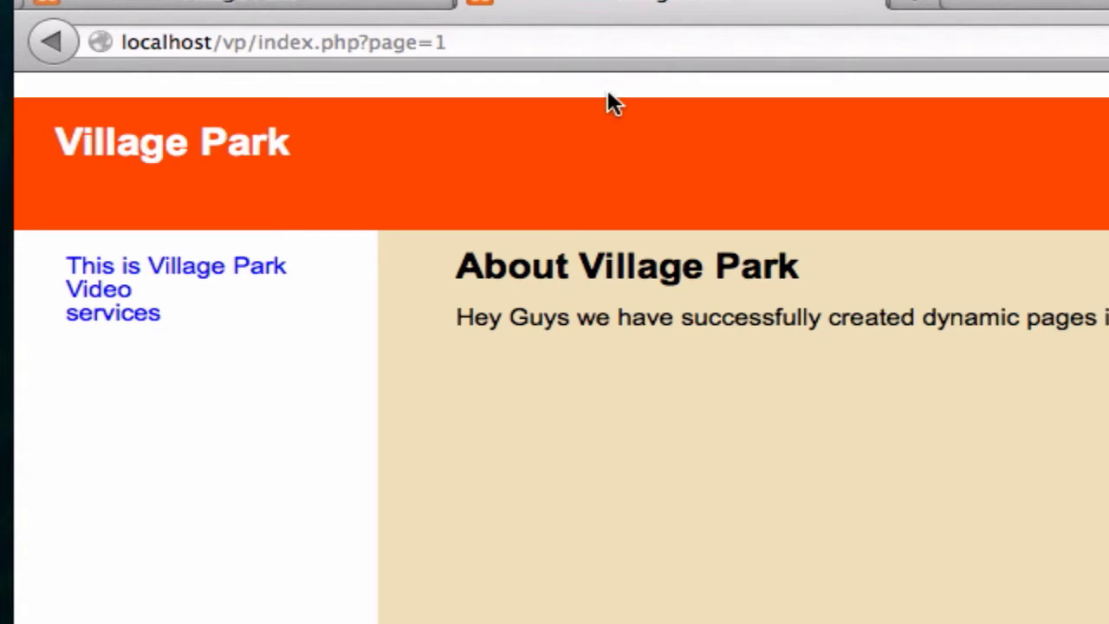
{"action": "mouse_move", "coordinate": [613, 95]}
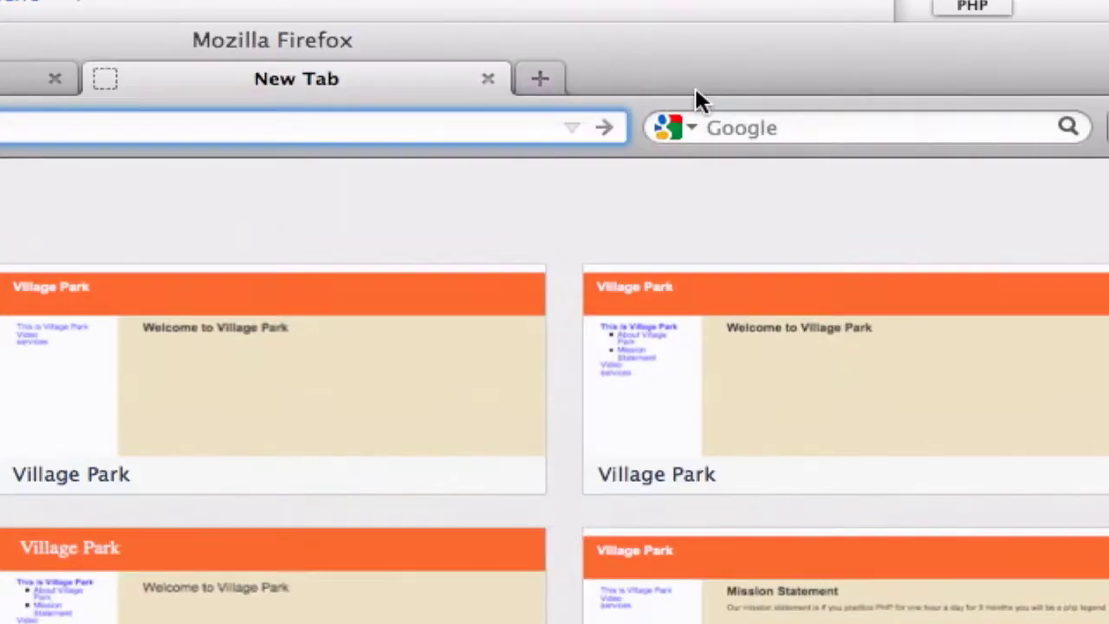
Step: Search Google for 'css reset'
{"action": "type", "text": "css"}
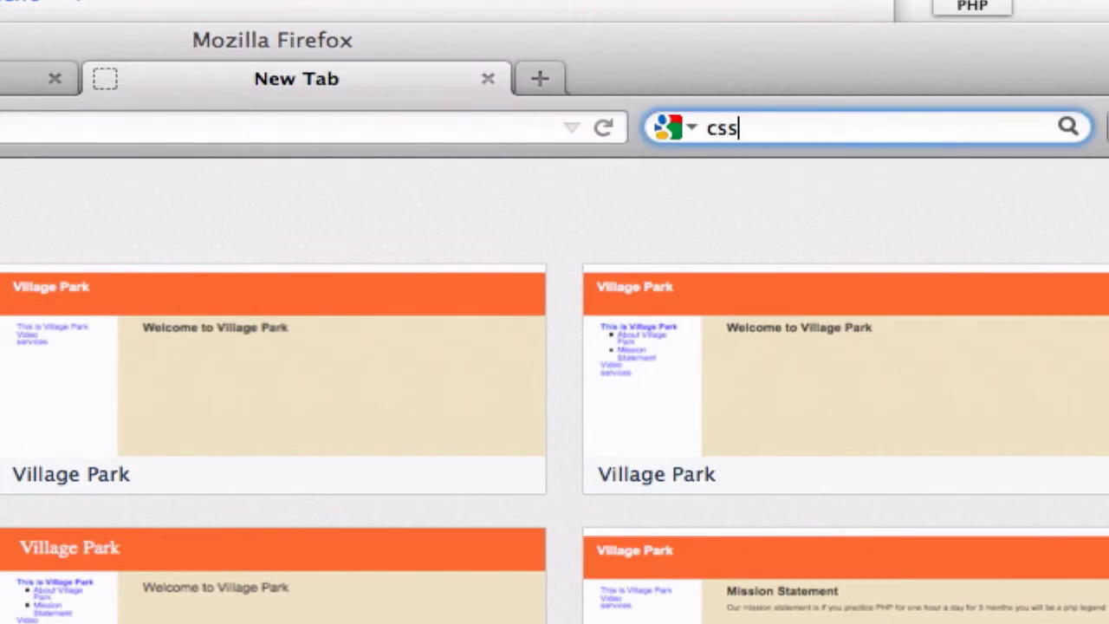
{"action": "type", "text": "reset"}
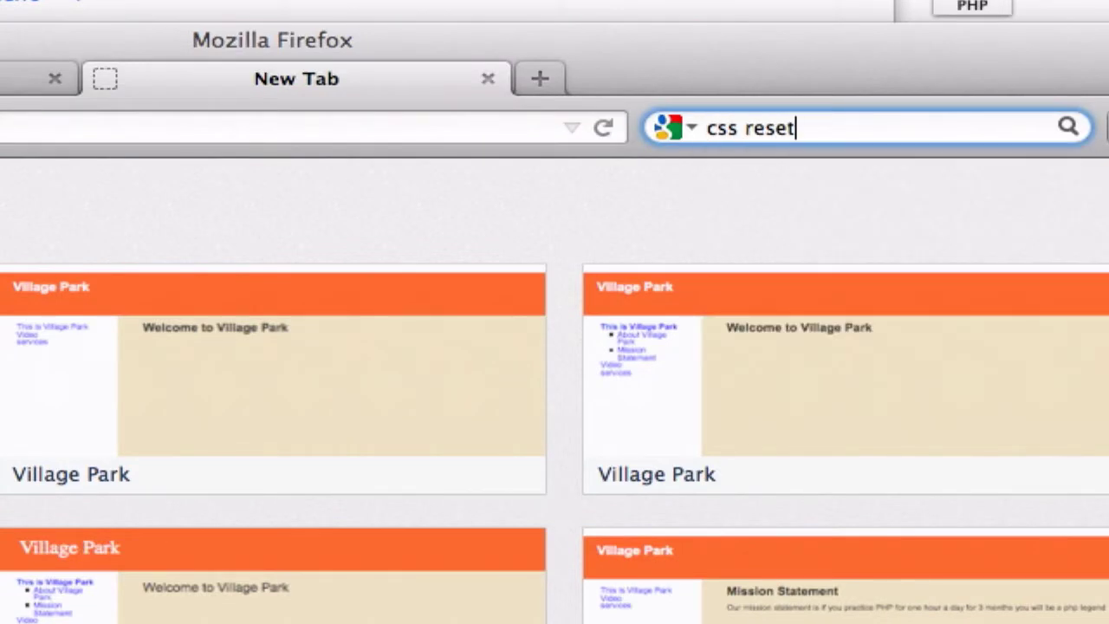
{"action": "key", "text": "Return"}
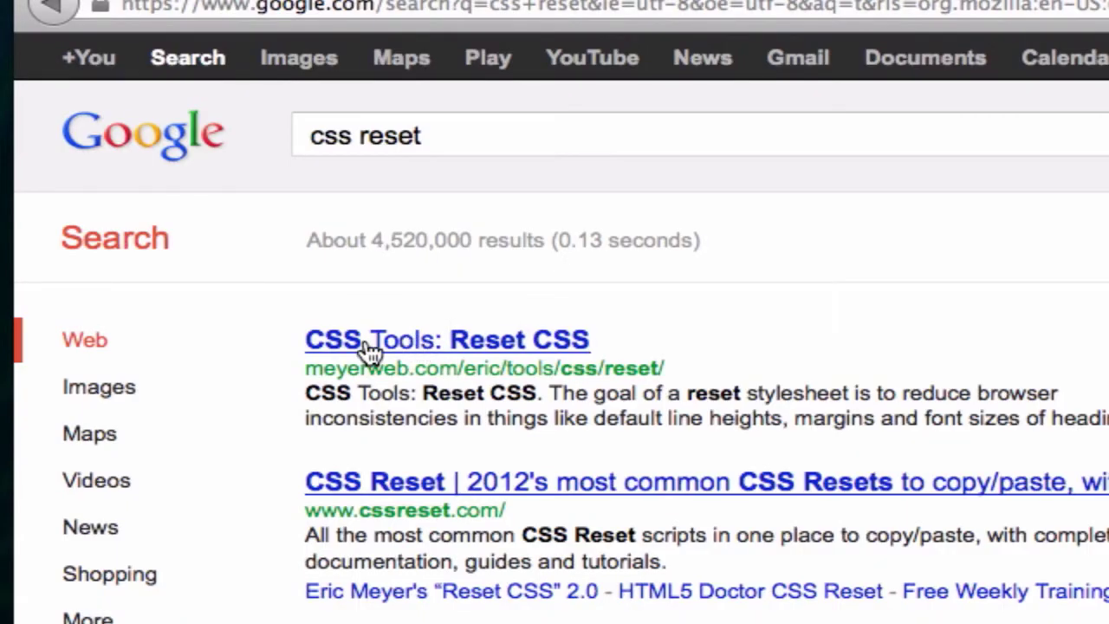
Step: Select all of meyerweb's Reset CSS code, then open style.css from the vp css folder
{"action": "left_click", "coordinate": [446, 339]}
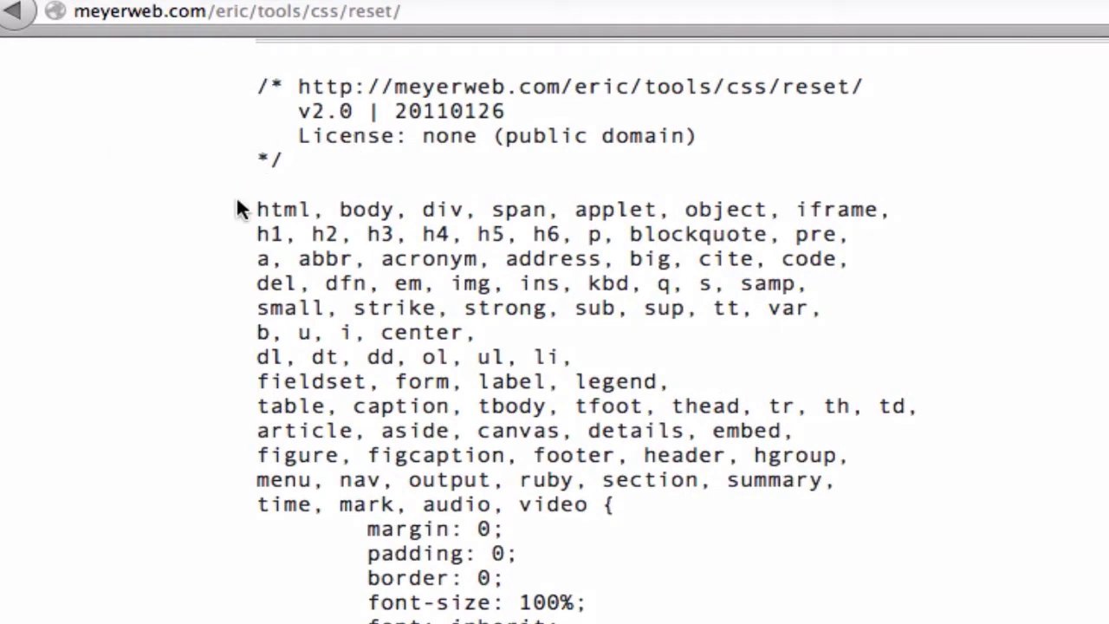
{"action": "left_click_drag", "start_coordinate": [256, 208], "coordinate": [711, 589]}
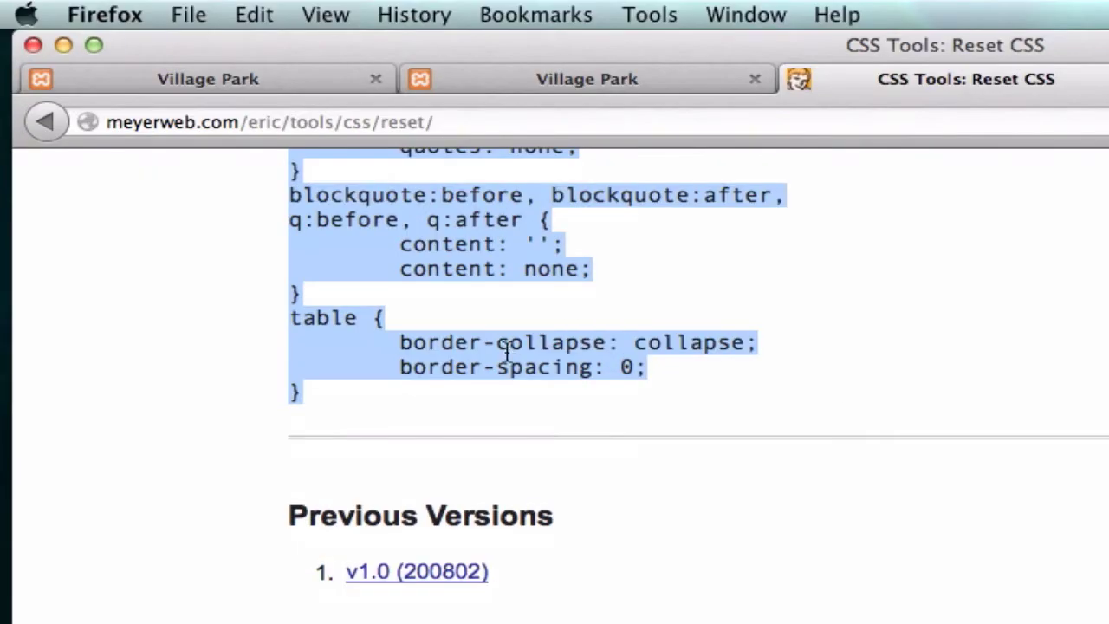
{"action": "mouse_move", "coordinate": [650, 45]}
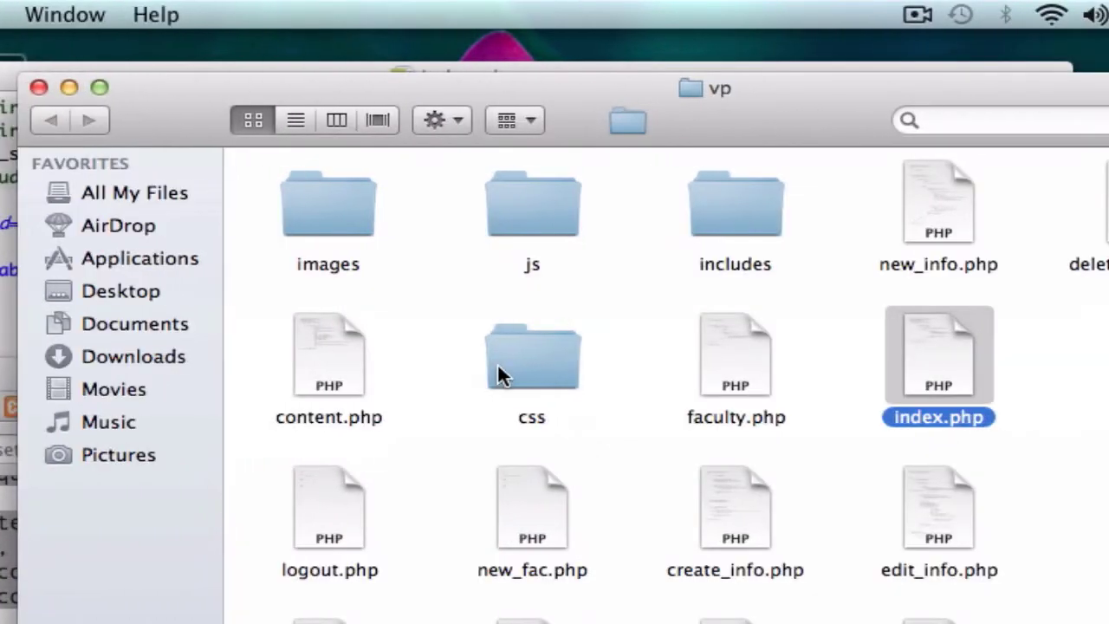
{"action": "double_click", "coordinate": [532, 355]}
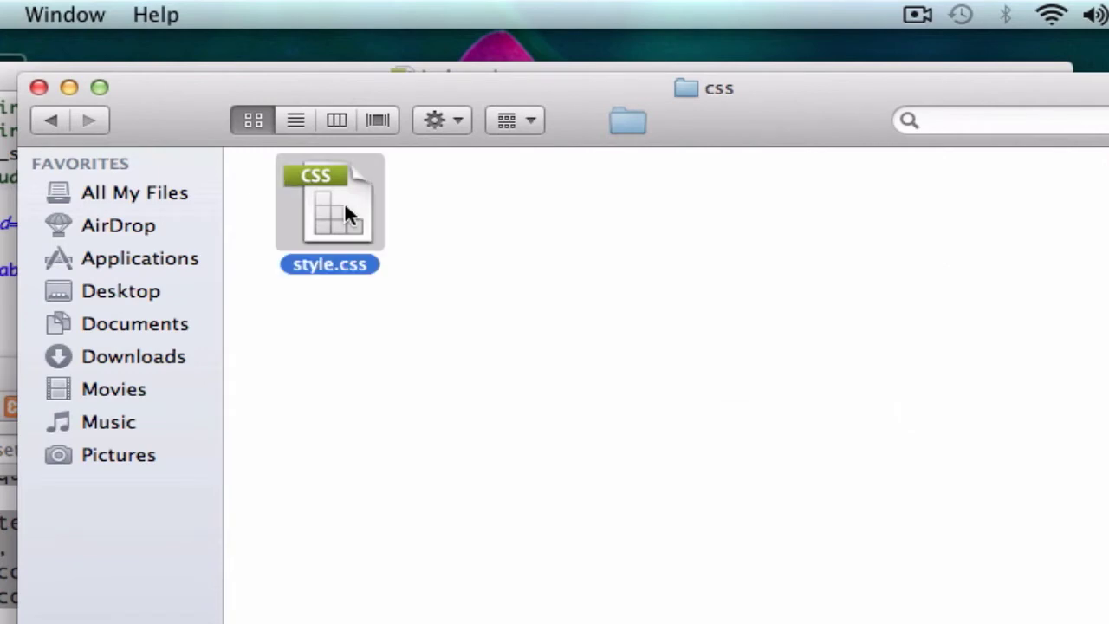
{"action": "right_click", "coordinate": [329, 208]}
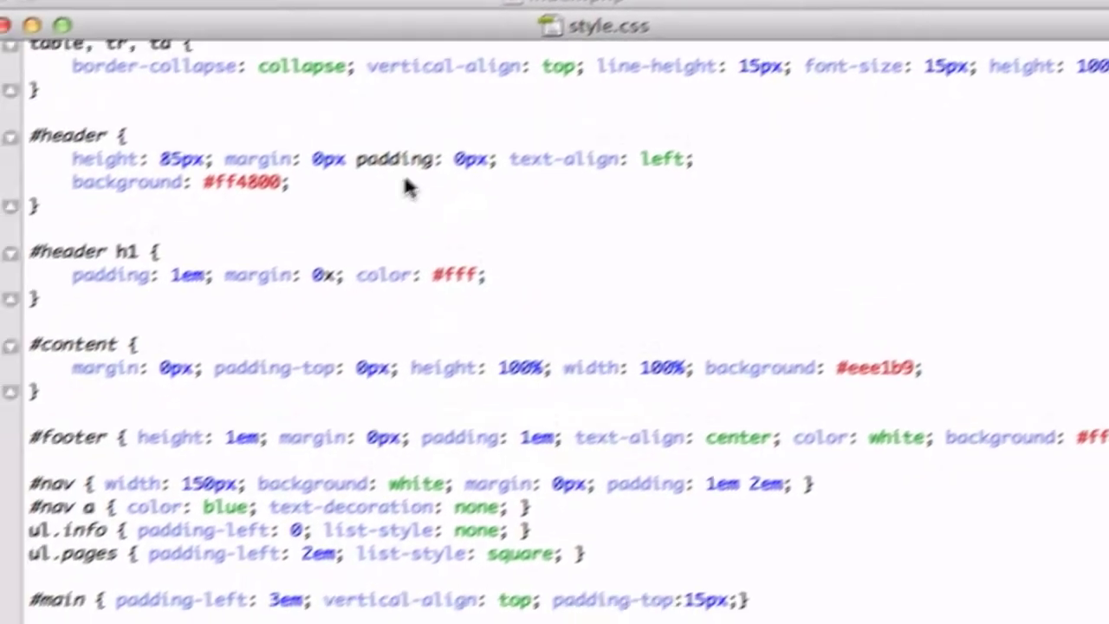
Step: Review the pasted reset rules at the top of style.css, then switch to the browser
{"action": "scroll", "scroll_direction": "up", "scroll_amount": 3}
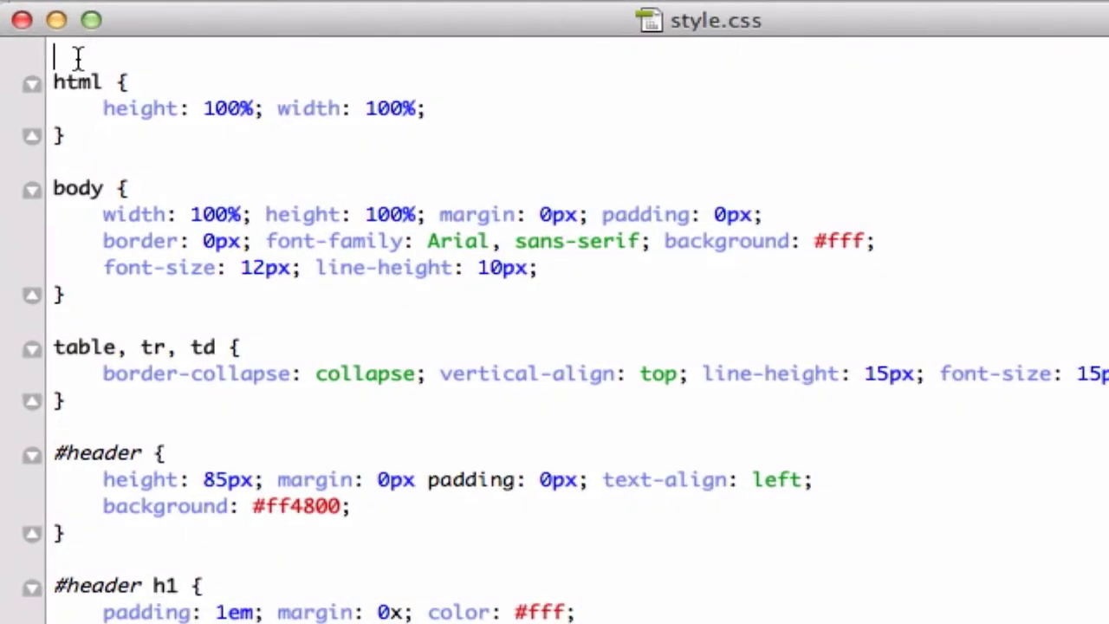
{"action": "scroll", "scroll_direction": "up", "scroll_amount": 3}
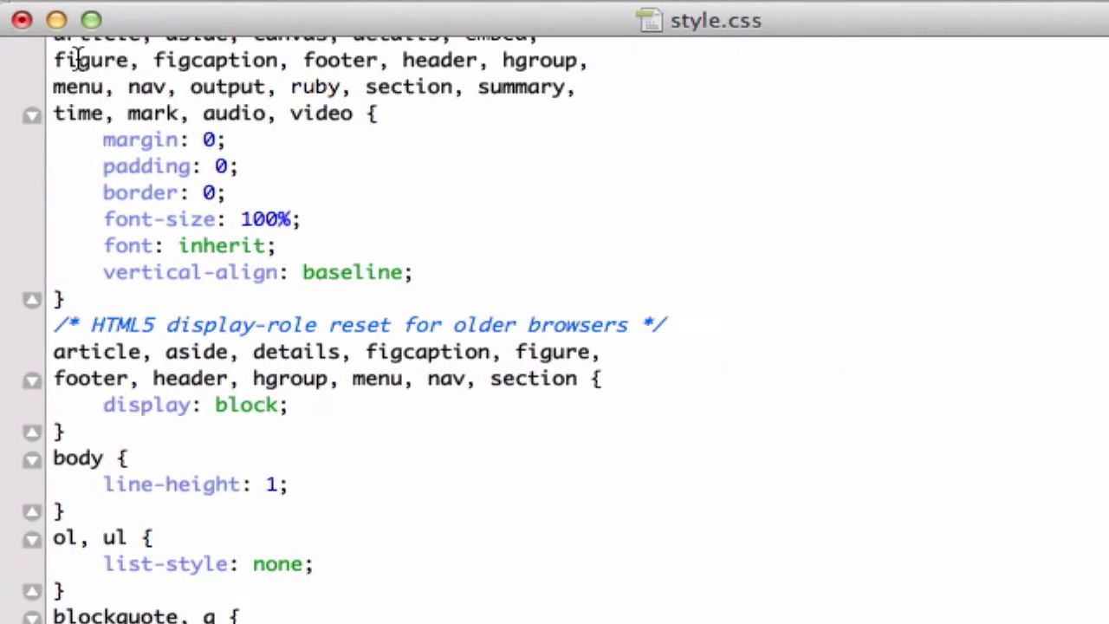
{"action": "scroll", "scroll_direction": "down", "scroll_amount": 3}
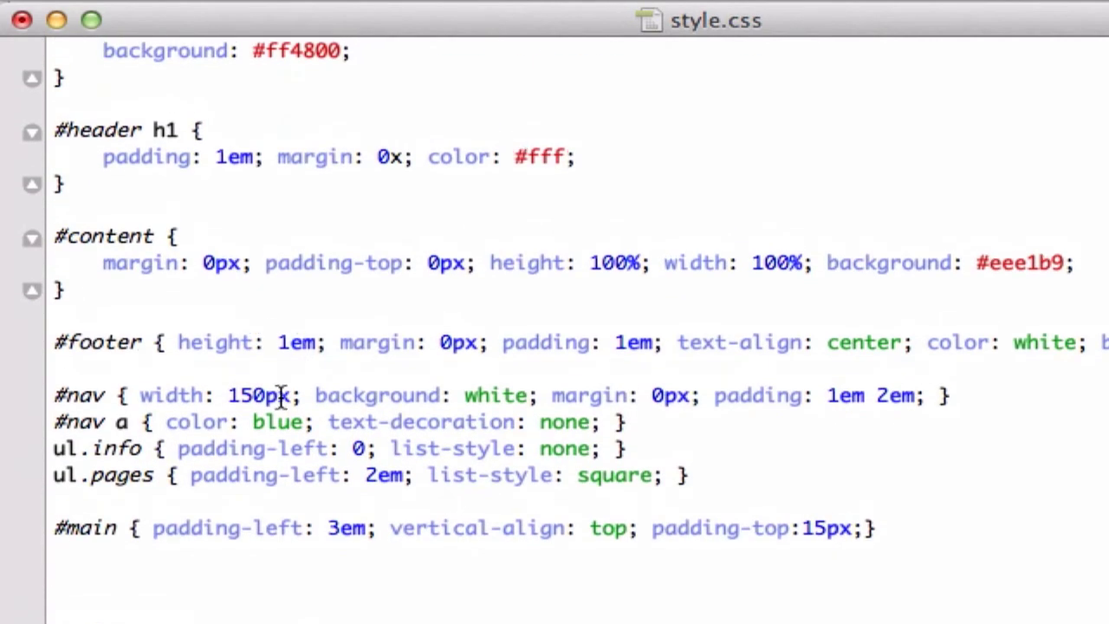
{"action": "scroll", "scroll_direction": "up", "scroll_amount": 3}
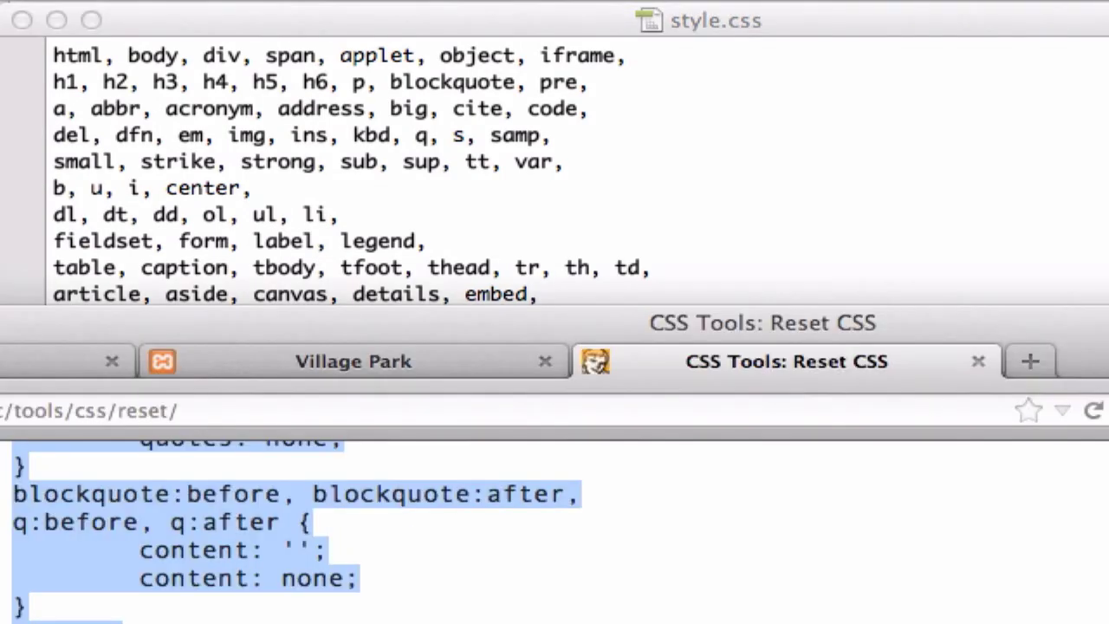
{"action": "left_click", "coordinate": [353, 361]}
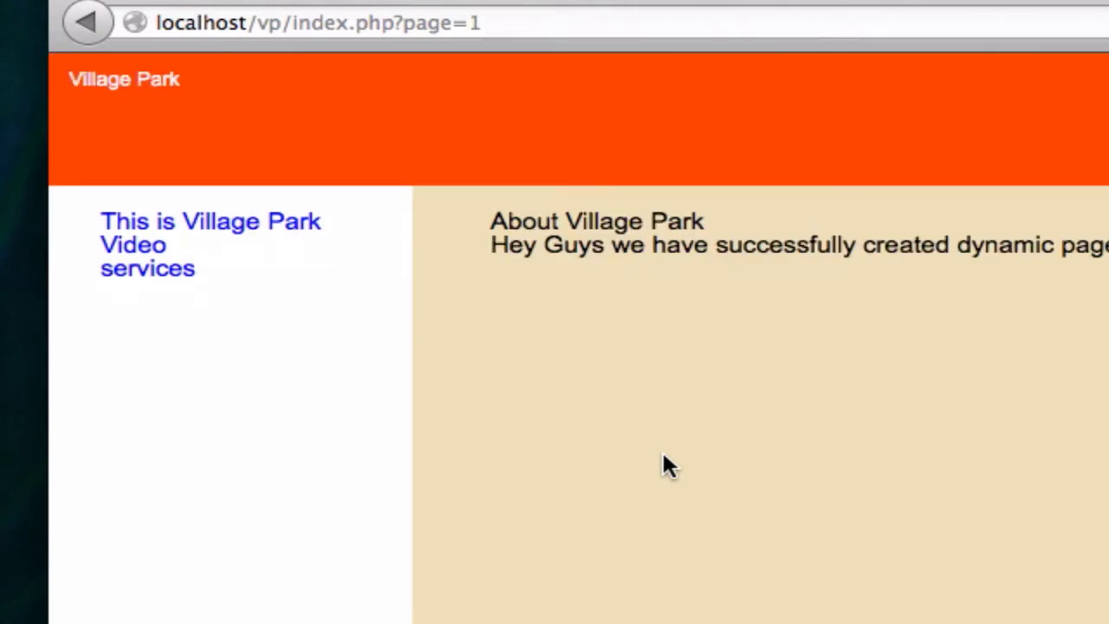
{"action": "mouse_move", "coordinate": [343, 61]}
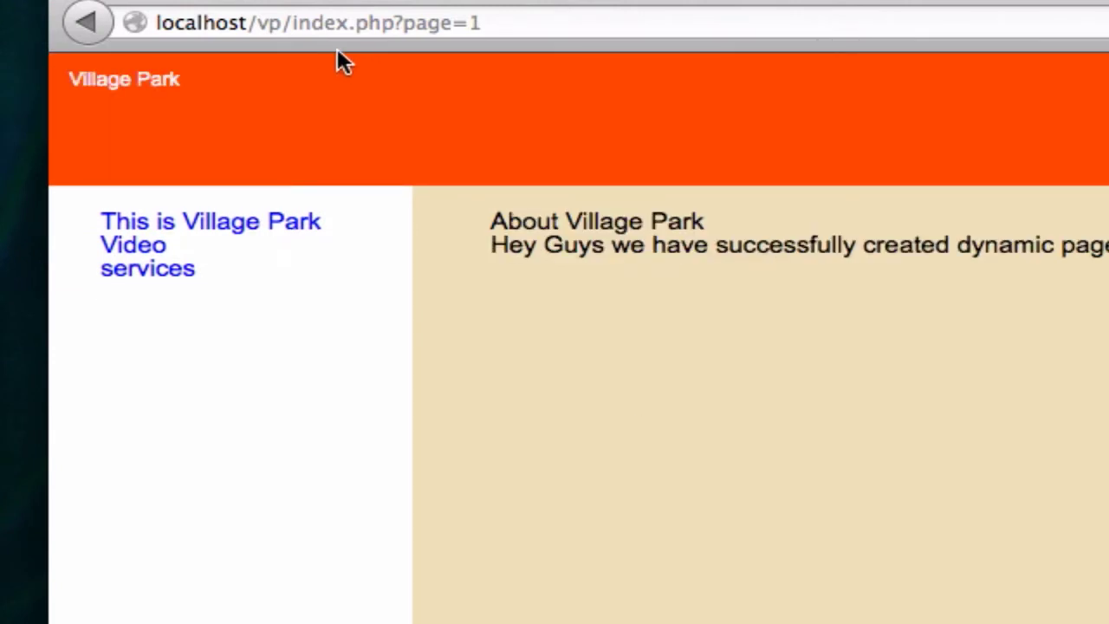
{"action": "mouse_move", "coordinate": [158, 80]}
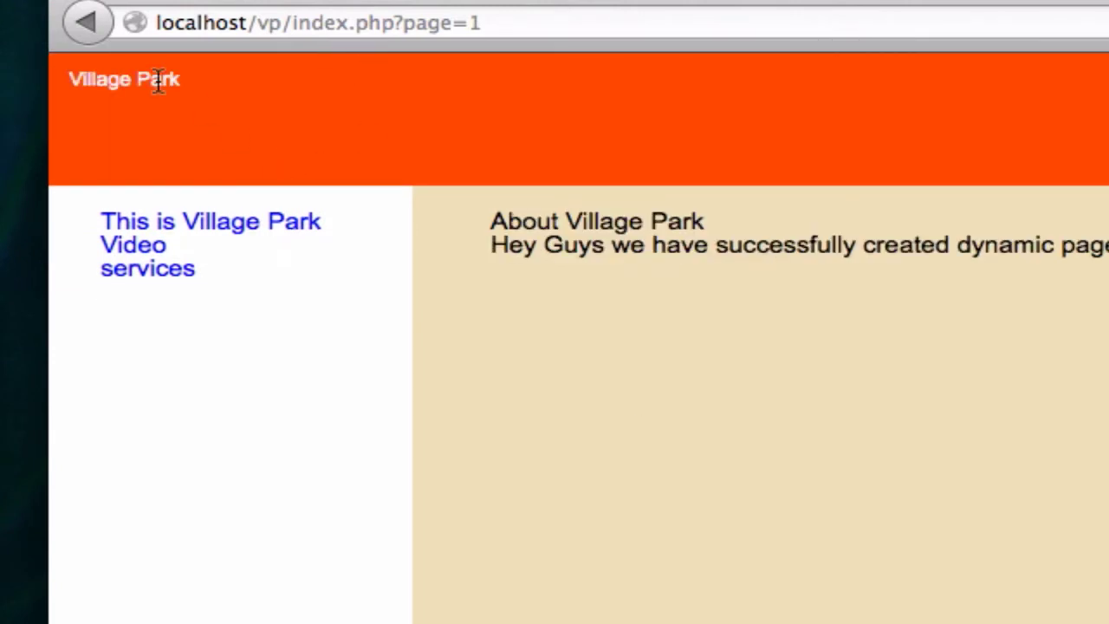
{"action": "mouse_move", "coordinate": [254, 111]}
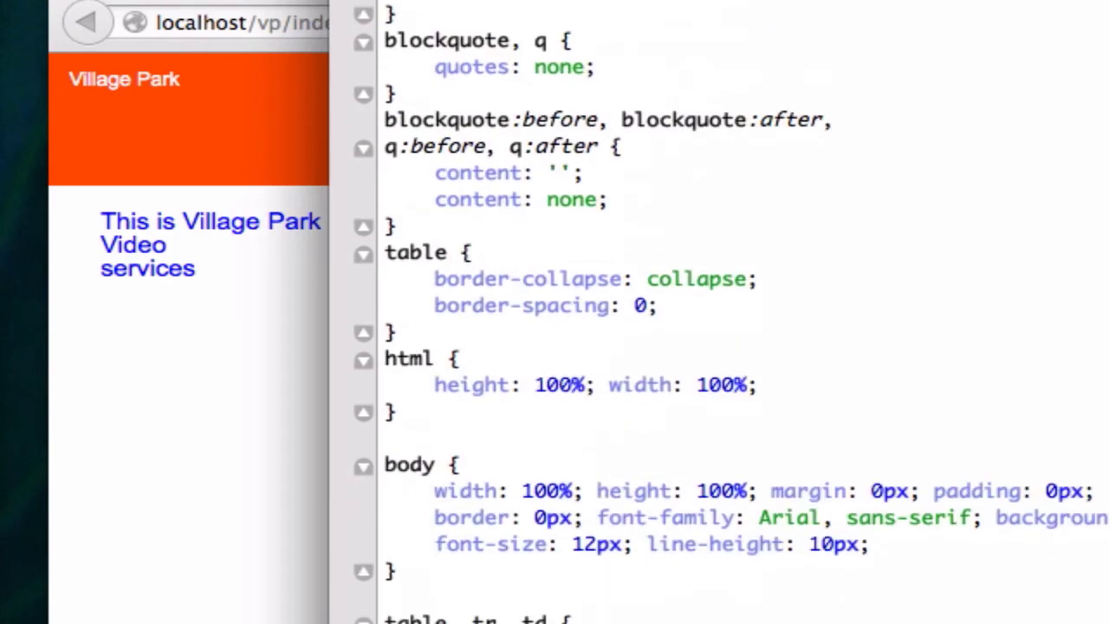
Step: Give the #header h1 rule font-size 36px and font-family comic
{"action": "scroll", "scroll_direction": "down", "scroll_amount": 3}
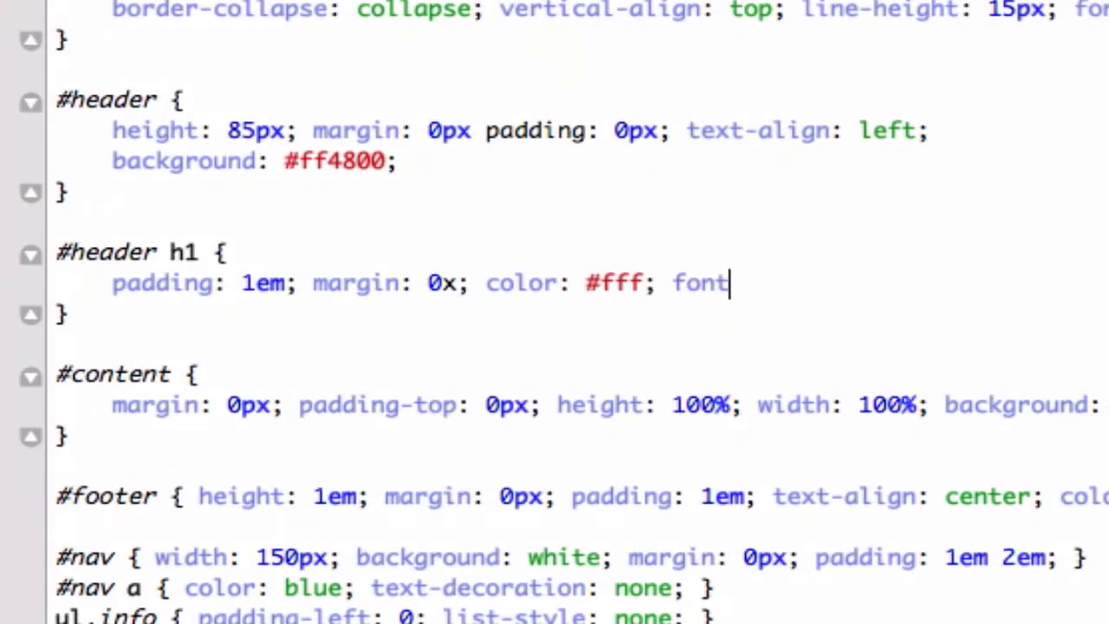
{"action": "type", "text": "-size"}
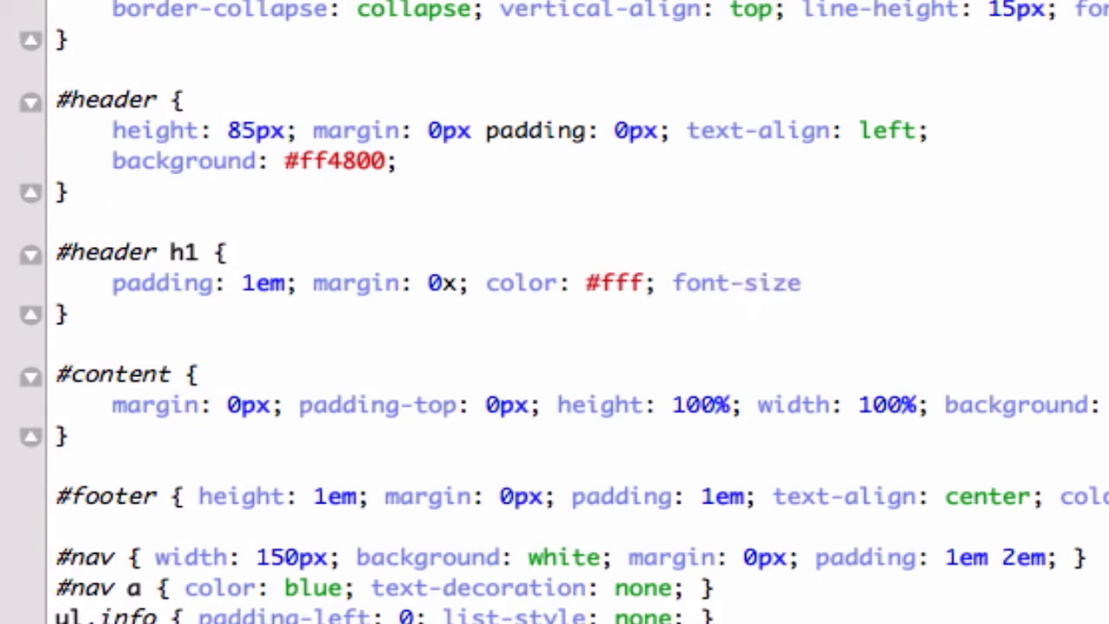
{"action": "type", "text": "36"}
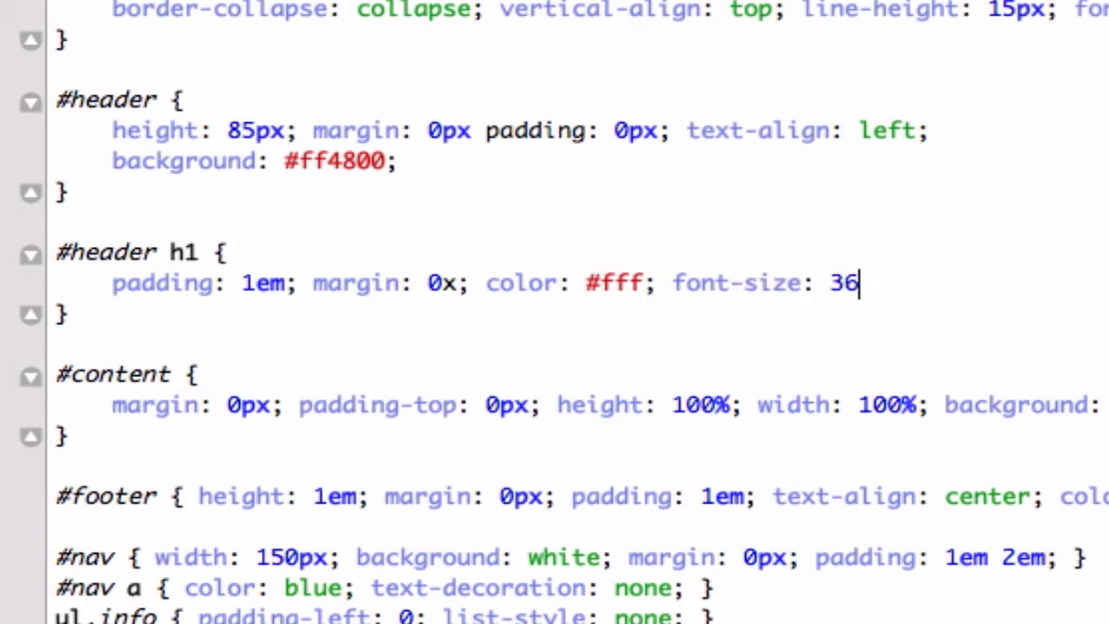
{"action": "type", "text": "px; fo"}
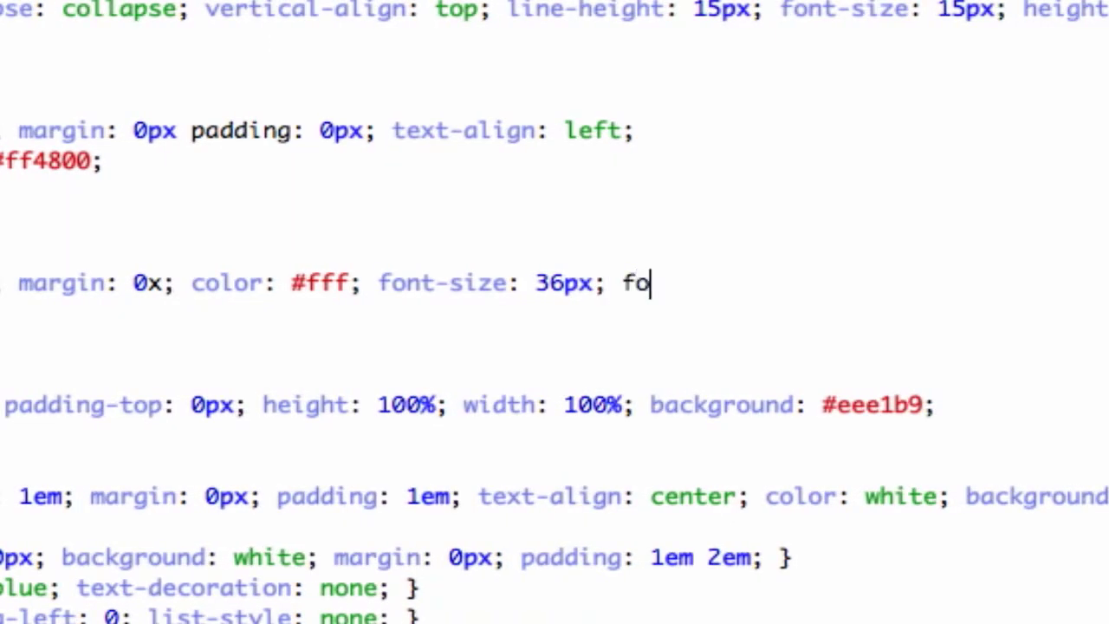
{"action": "type", "text": "nt-family"}
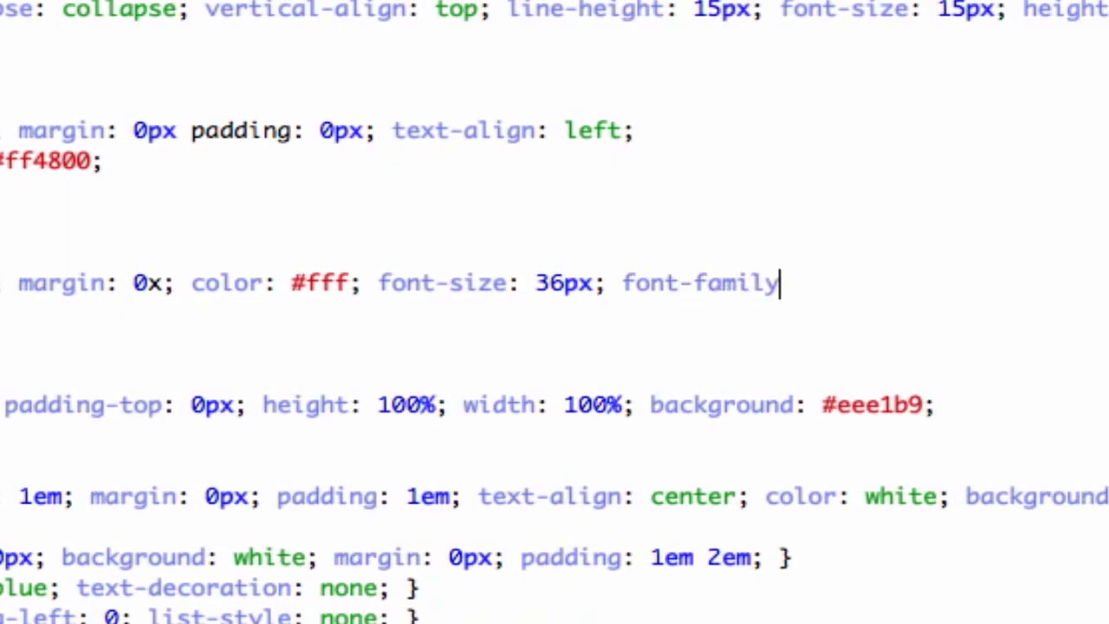
{"action": "type", "text": ": ;"}
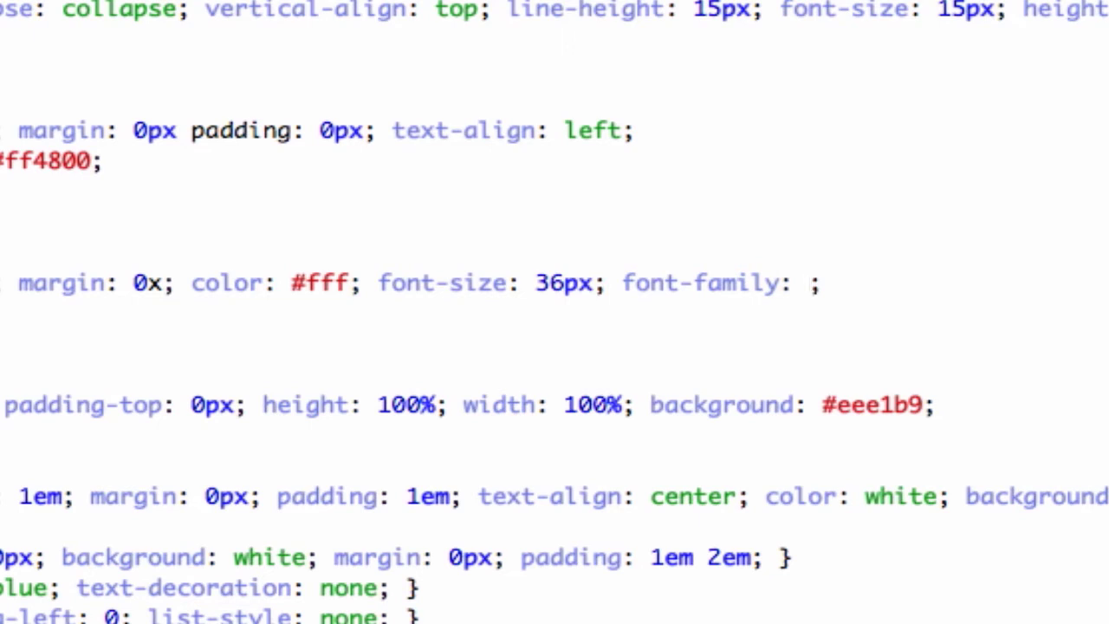
{"action": "type", "text": "comic"}
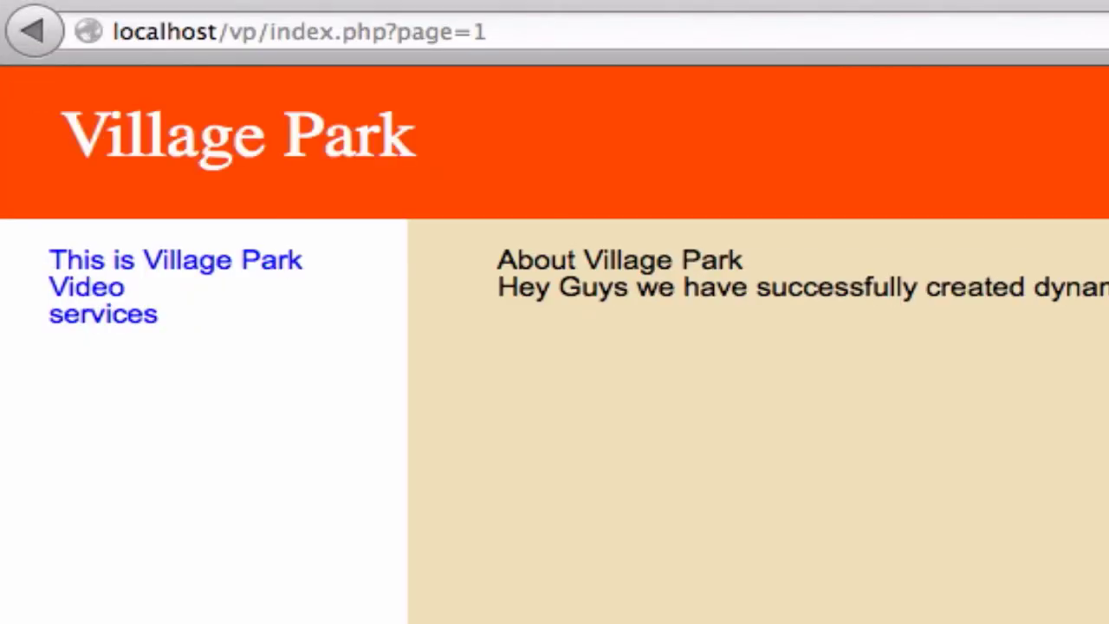
{"action": "mouse_move", "coordinate": [328, 144]}
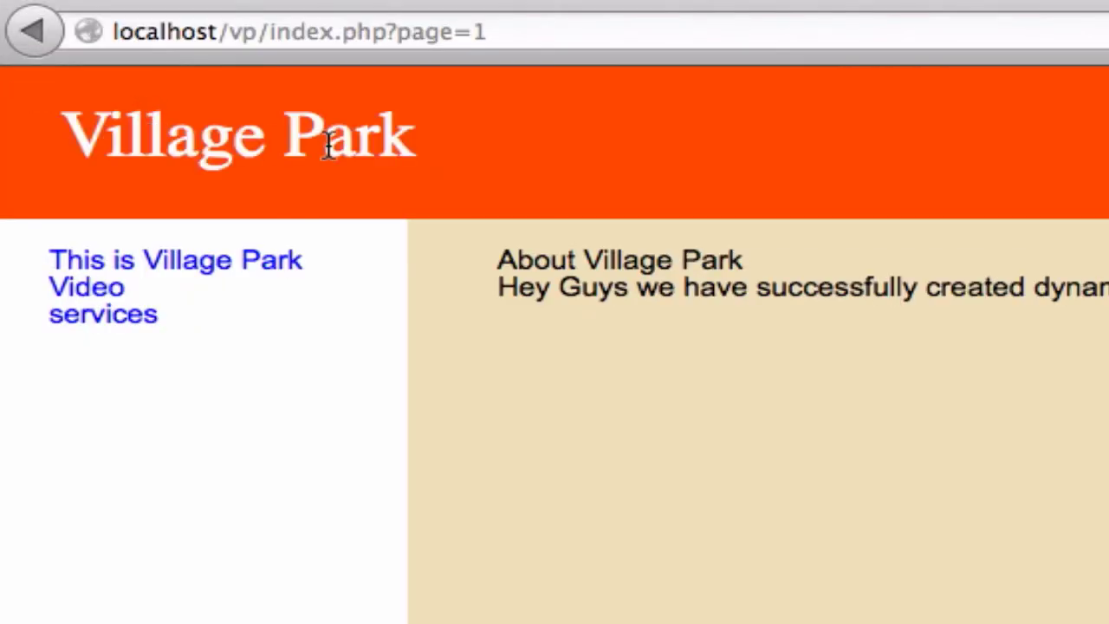
{"action": "mouse_move", "coordinate": [363, 156]}
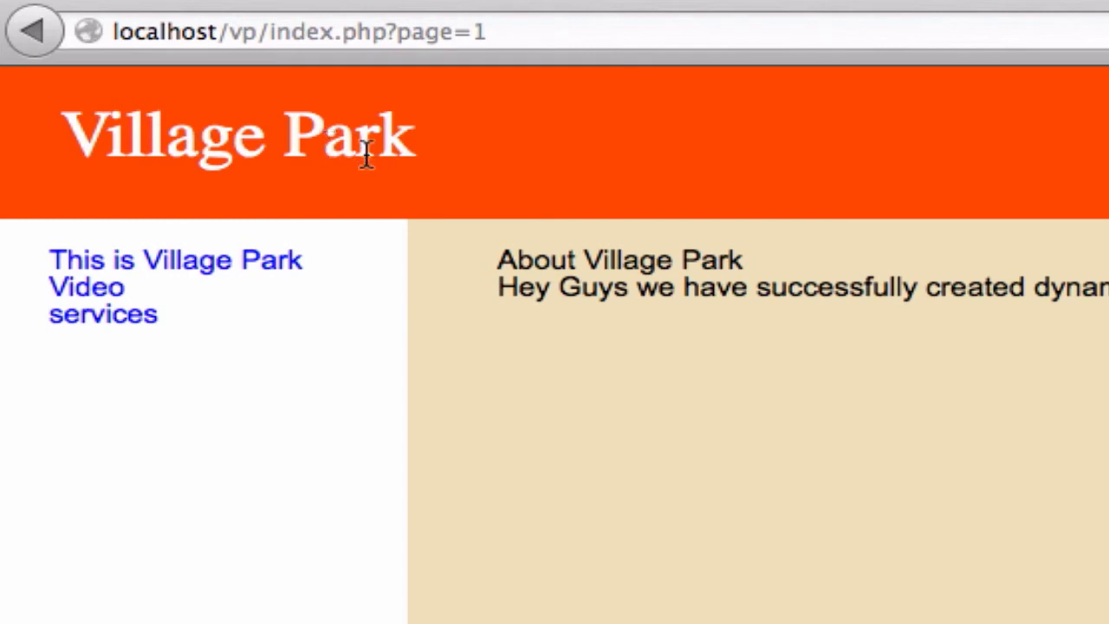
{"action": "mouse_move", "coordinate": [325, 308]}
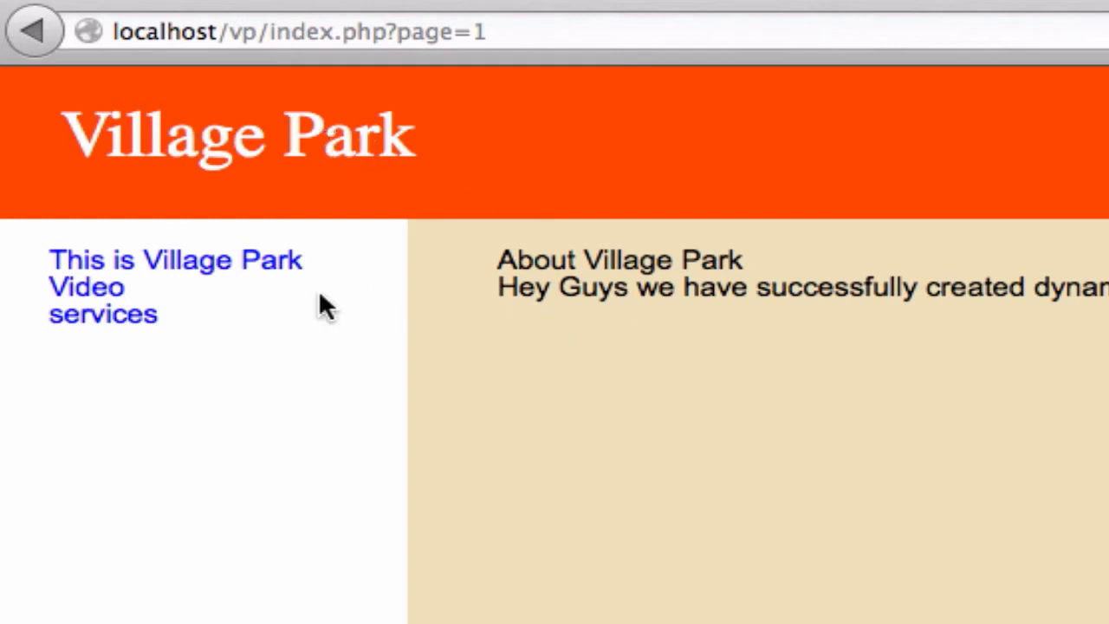
{"action": "mouse_move", "coordinate": [595, 264]}
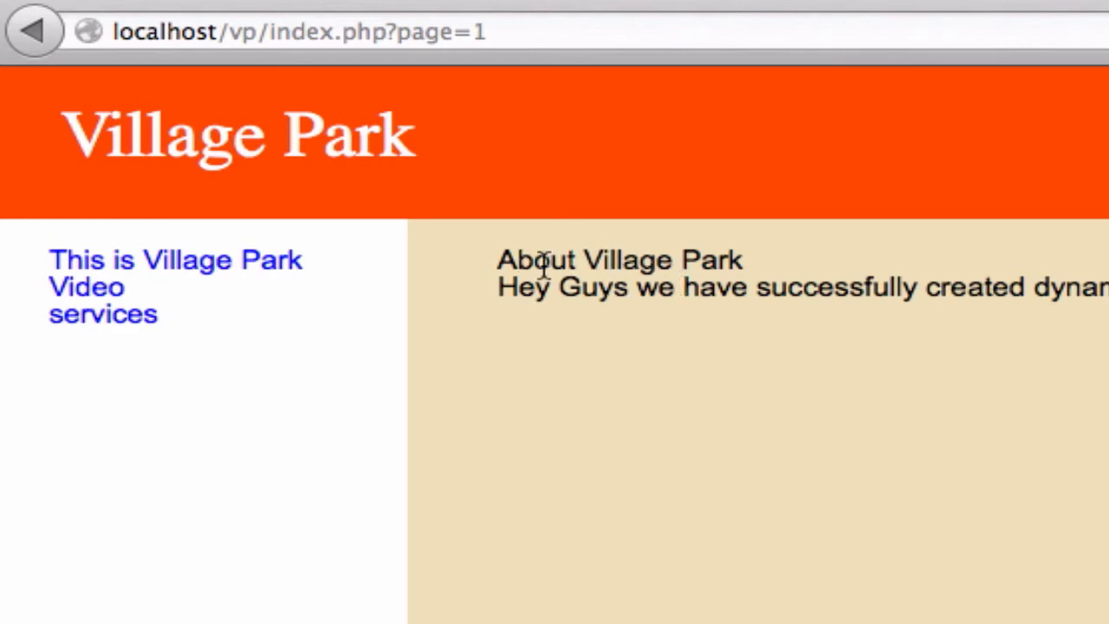
{"action": "mouse_move", "coordinate": [542, 273]}
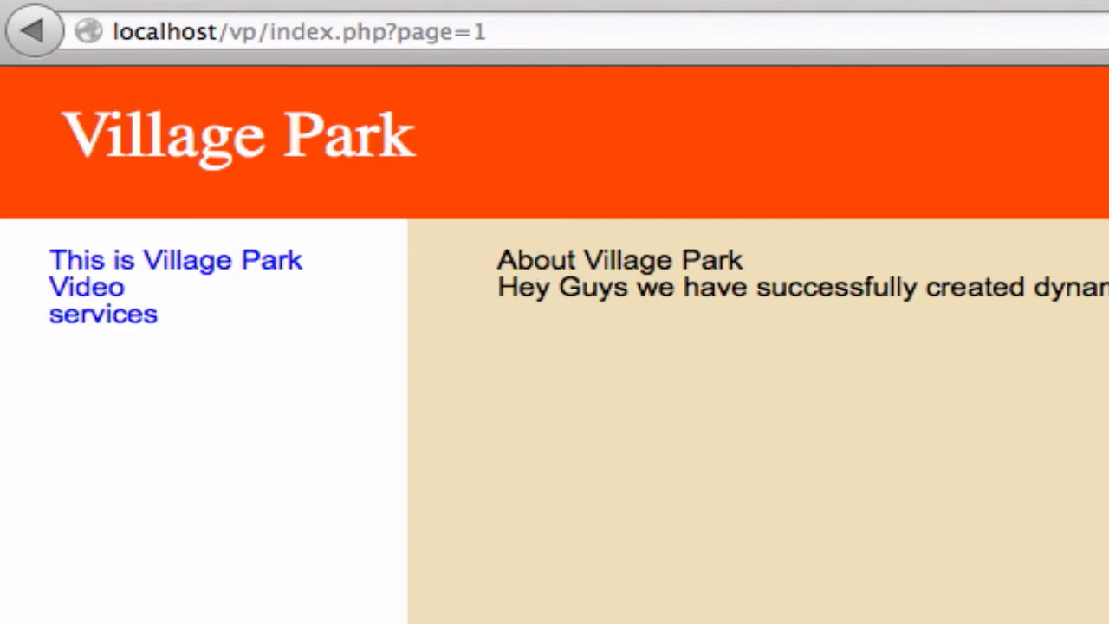
{"action": "mouse_move", "coordinate": [715, 247]}
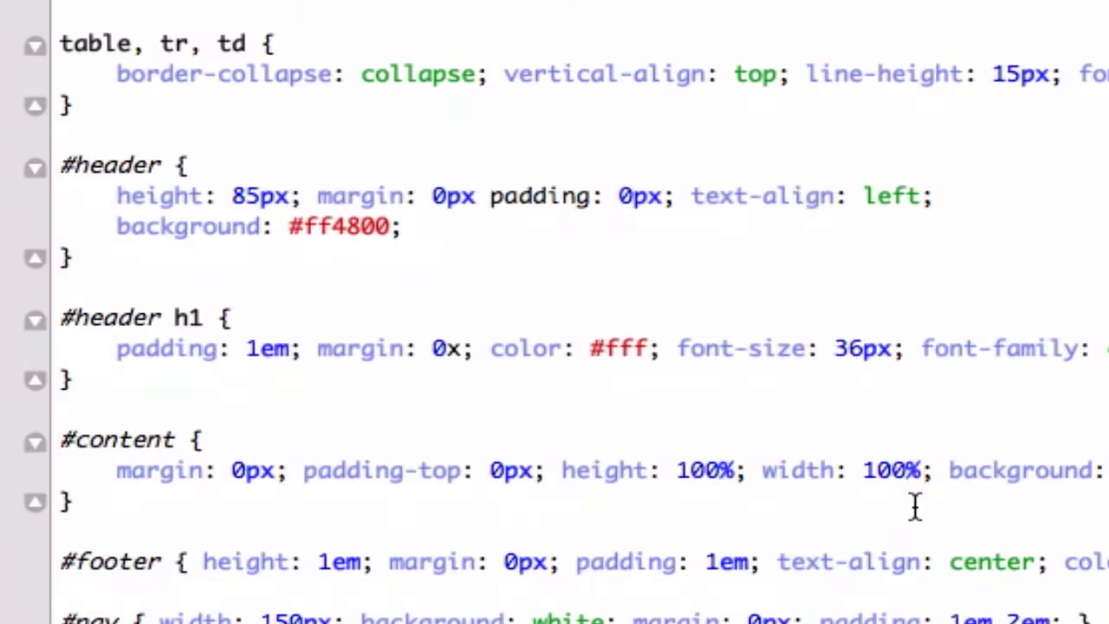
Step: Add an h2 rule with font-size 24px, padding-top 15px and padding-bottom 15px
{"action": "scroll", "scroll_direction": "down", "scroll_amount": 3}
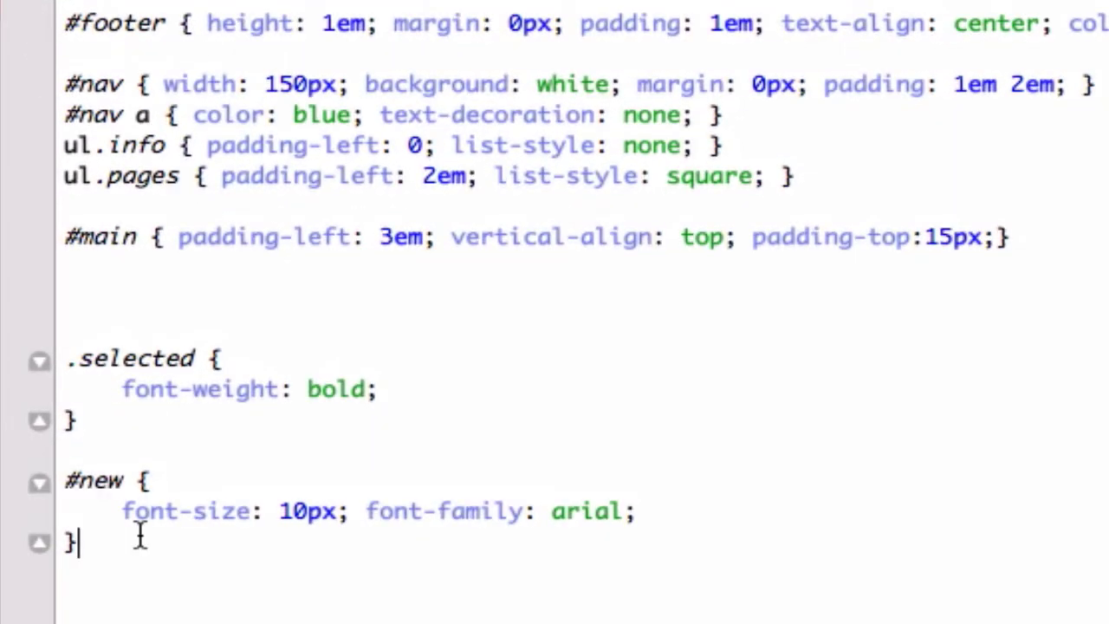
{"action": "scroll", "scroll_direction": "up", "scroll_amount": 3}
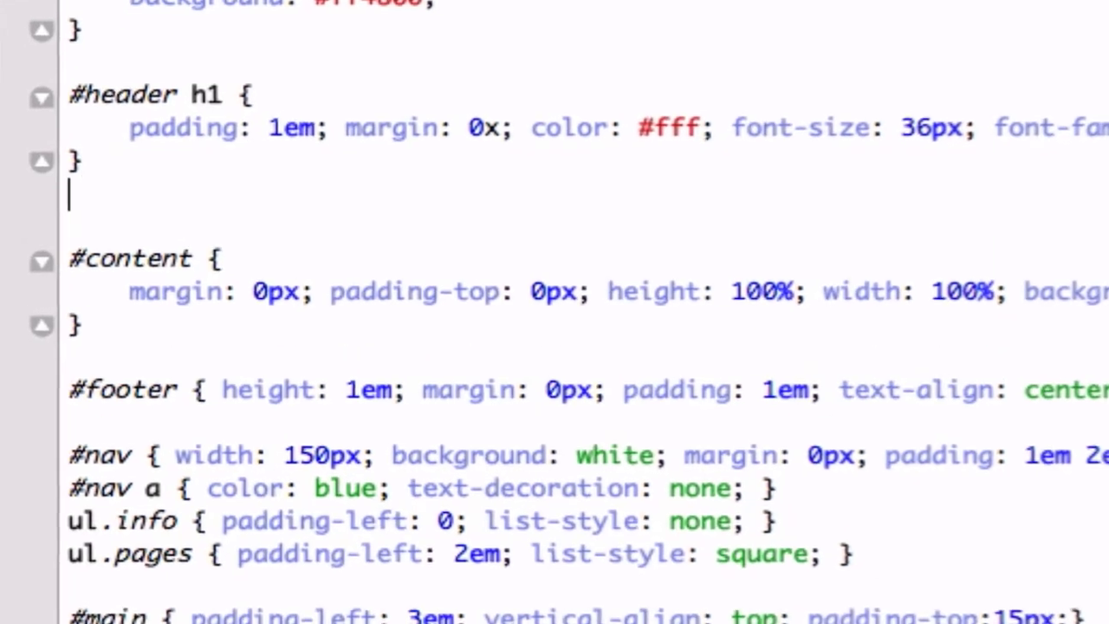
{"action": "type", "text": "h2 {}"}
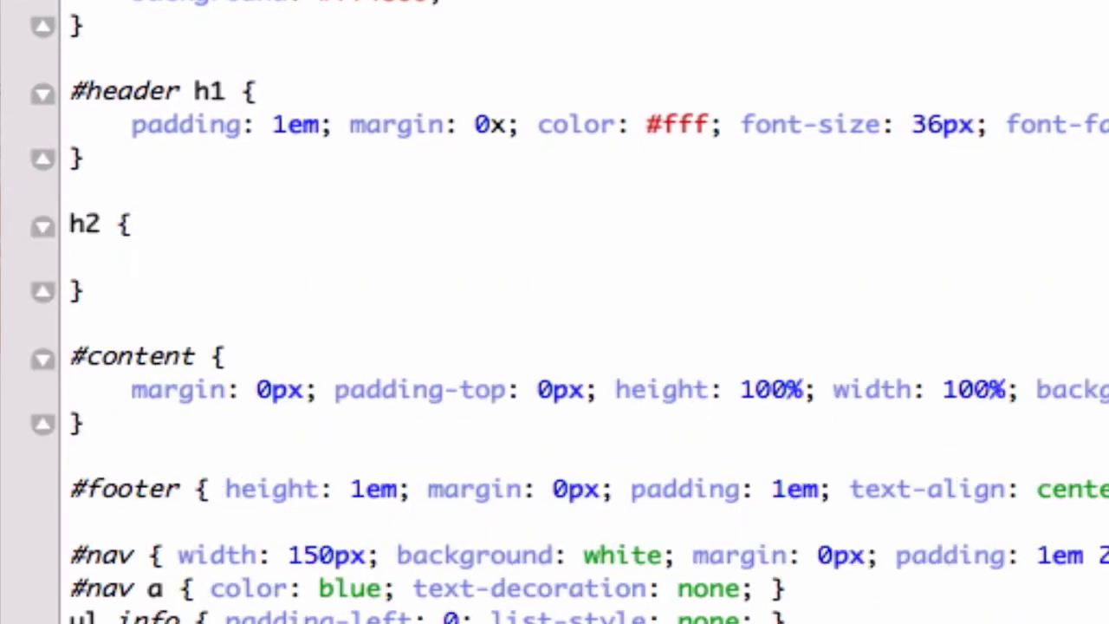
{"action": "type", "text": "font-size: ;"}
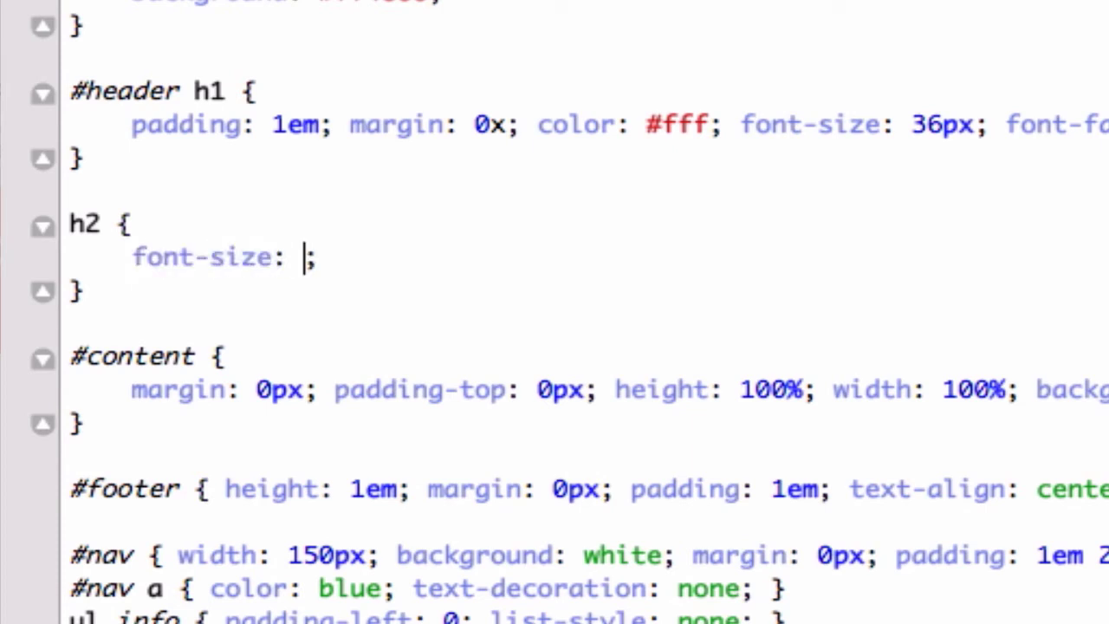
{"action": "type", "text": "24px"}
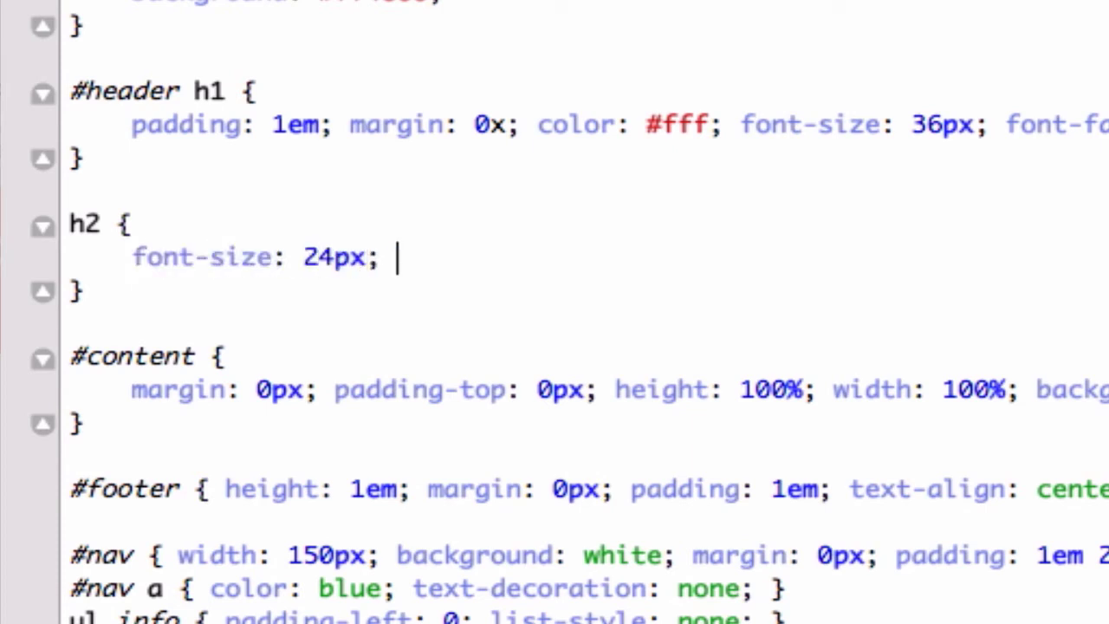
{"action": "type", "text": "padding"}
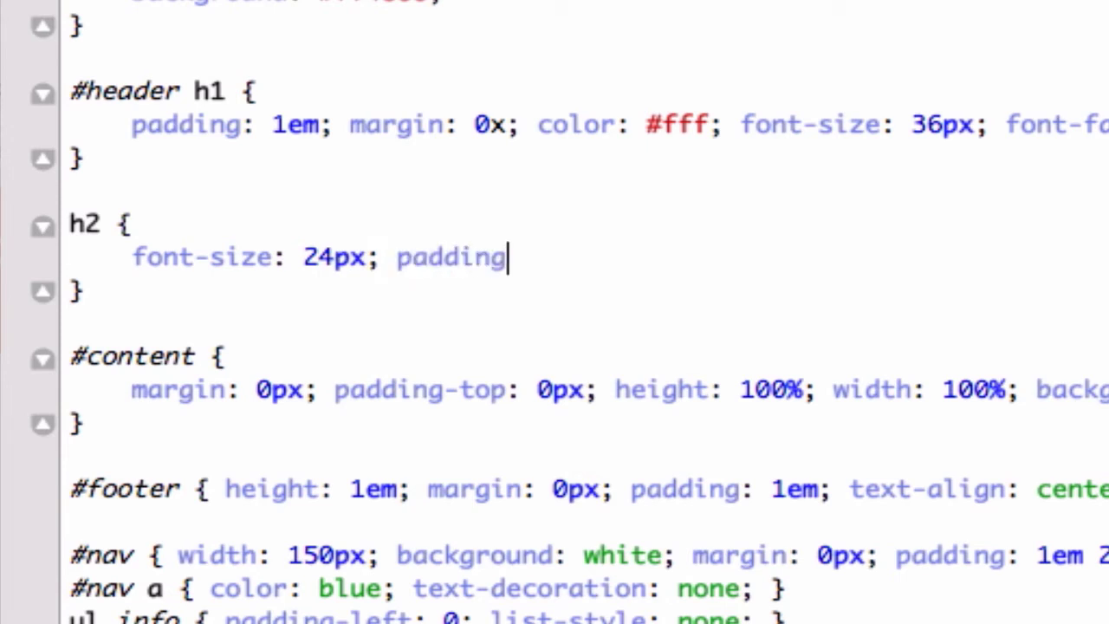
{"action": "type", "text": "-top"}
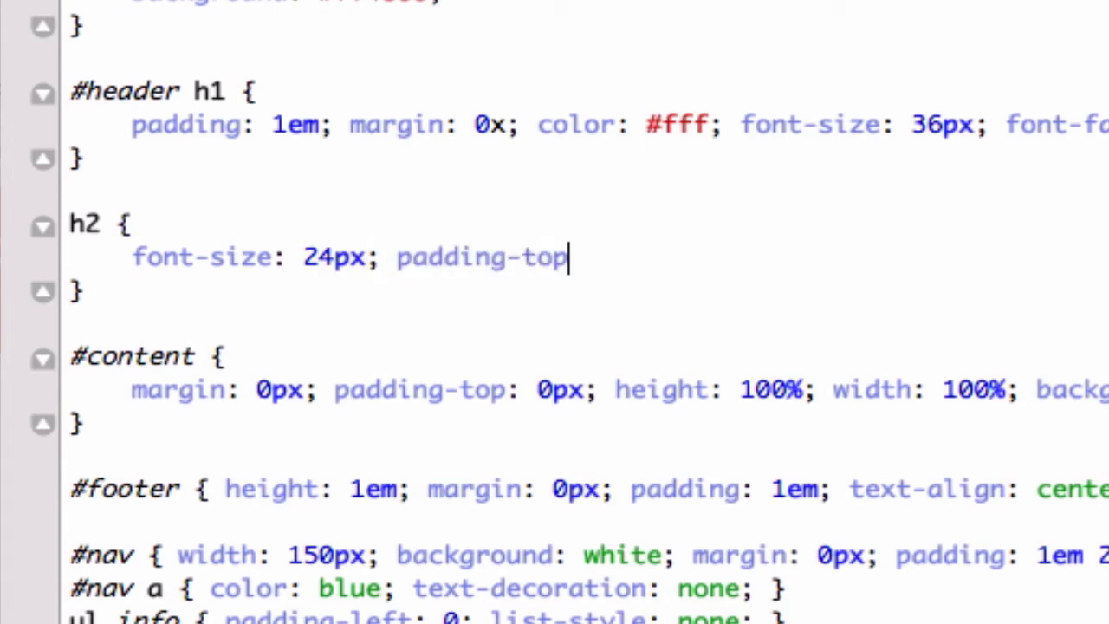
{"action": "type", "text": ": 15px;"}
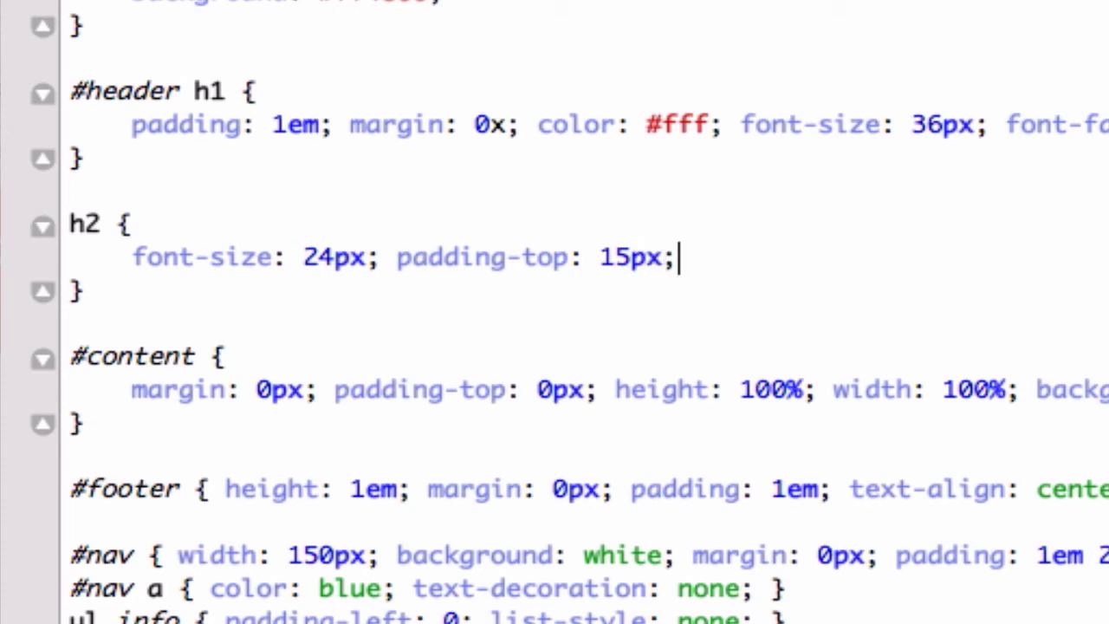
{"action": "type", "text": "padding-bottom: ;"}
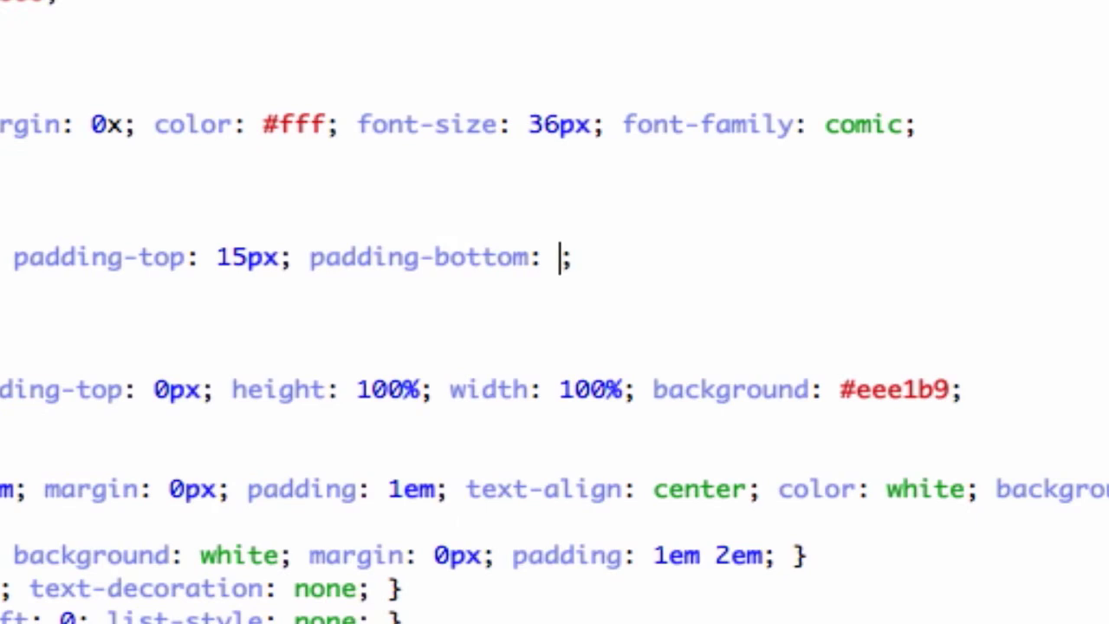
{"action": "type", "text": "15px"}
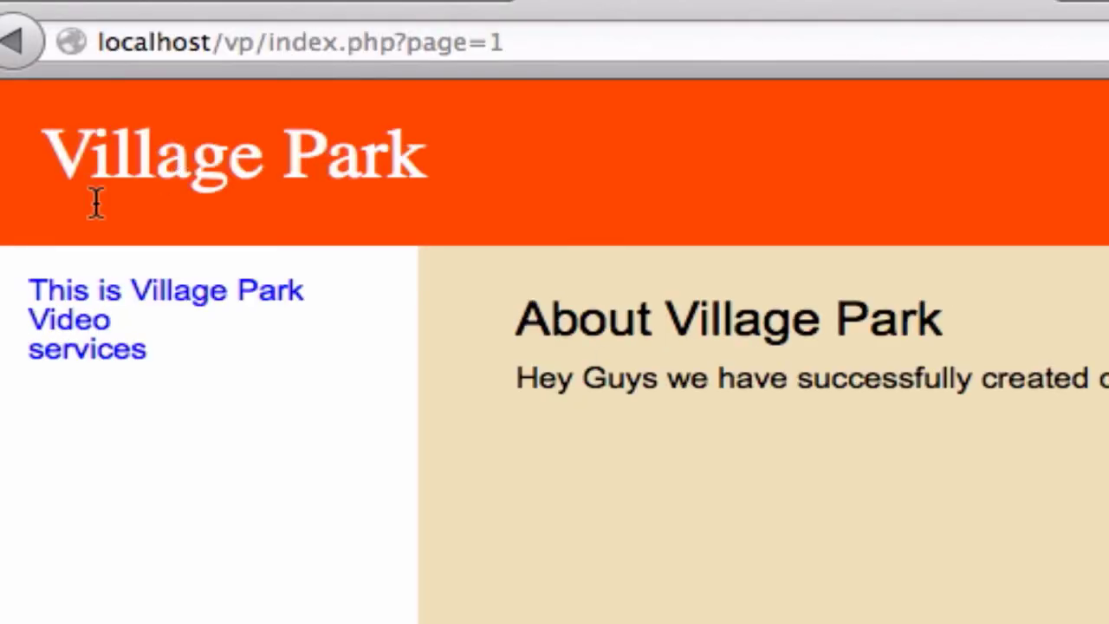
{"action": "mouse_move", "coordinate": [102, 368]}
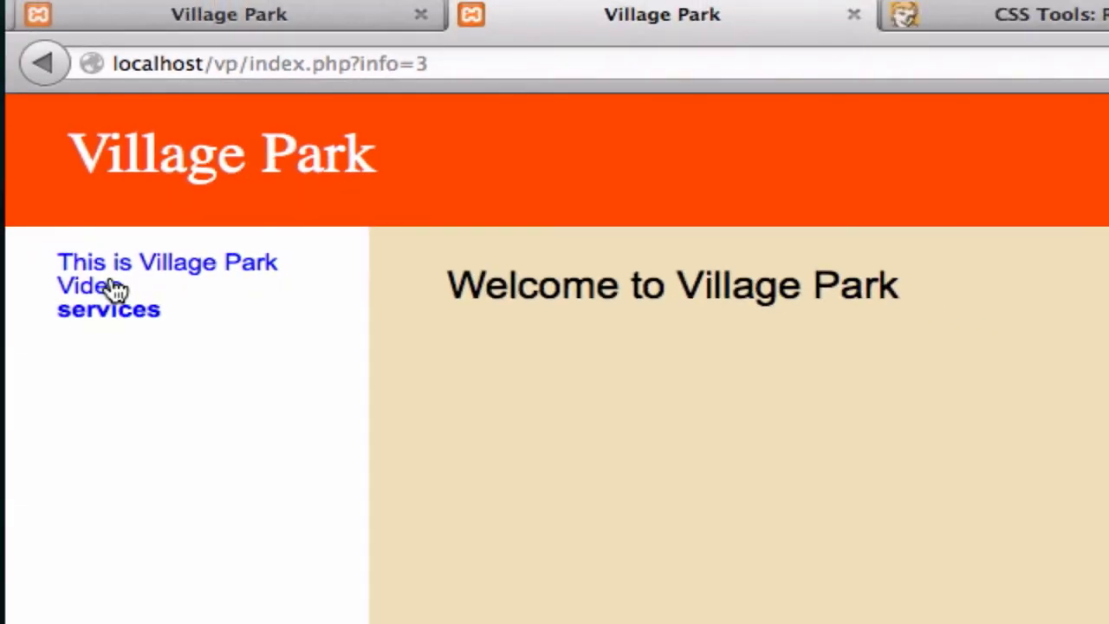
Step: Open the 'This is Village Park' section from the left navigation
{"action": "left_click", "coordinate": [167, 262]}
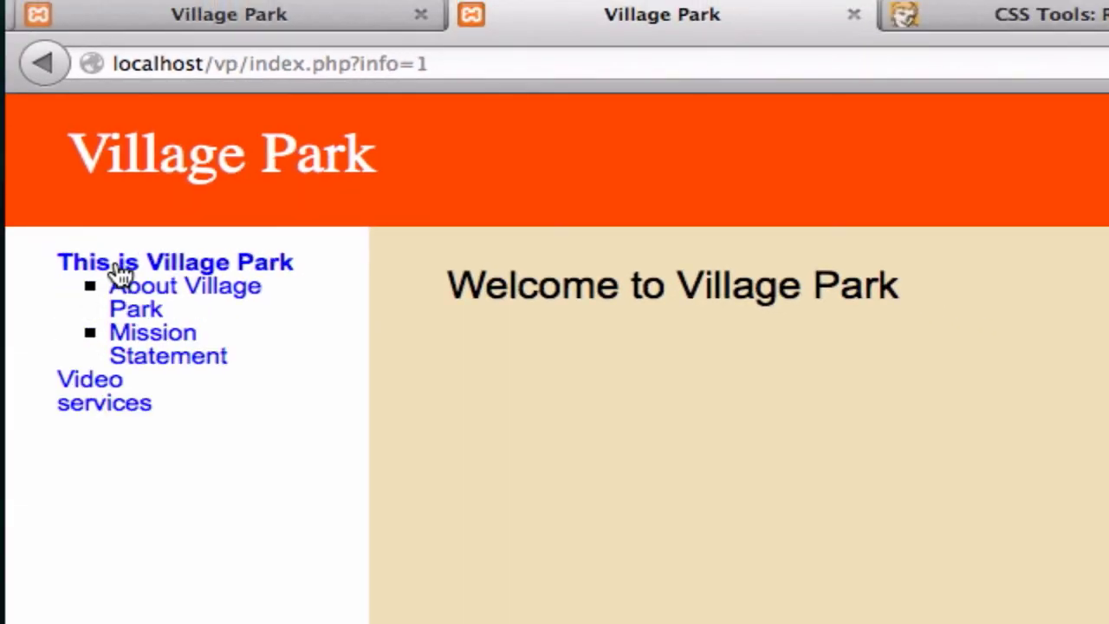
{"action": "mouse_move", "coordinate": [130, 299]}
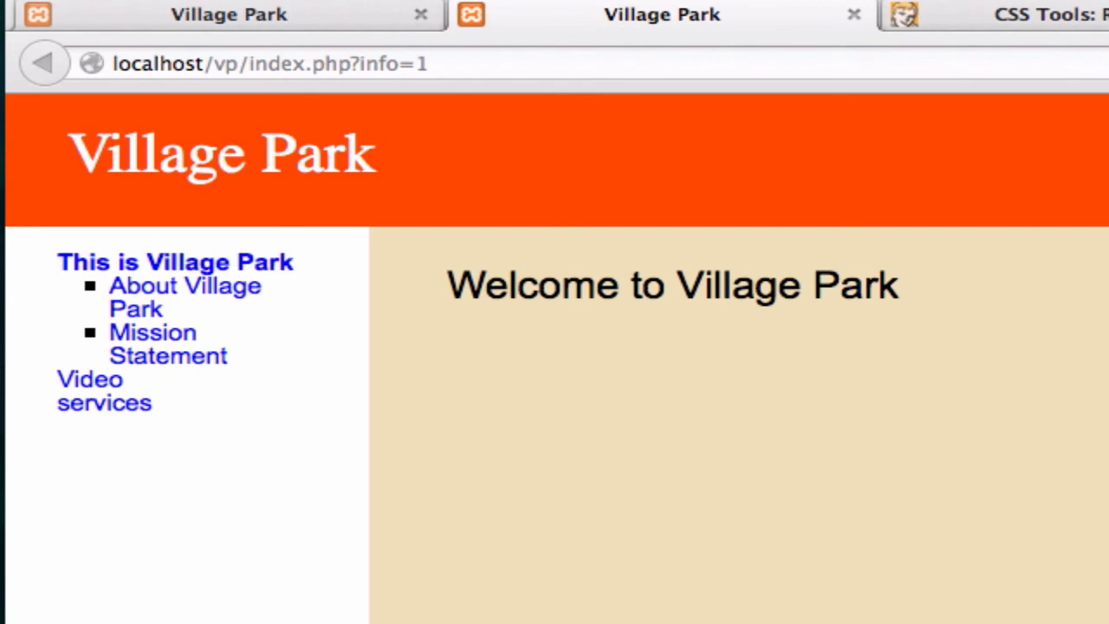
{"action": "mouse_move", "coordinate": [840, 420]}
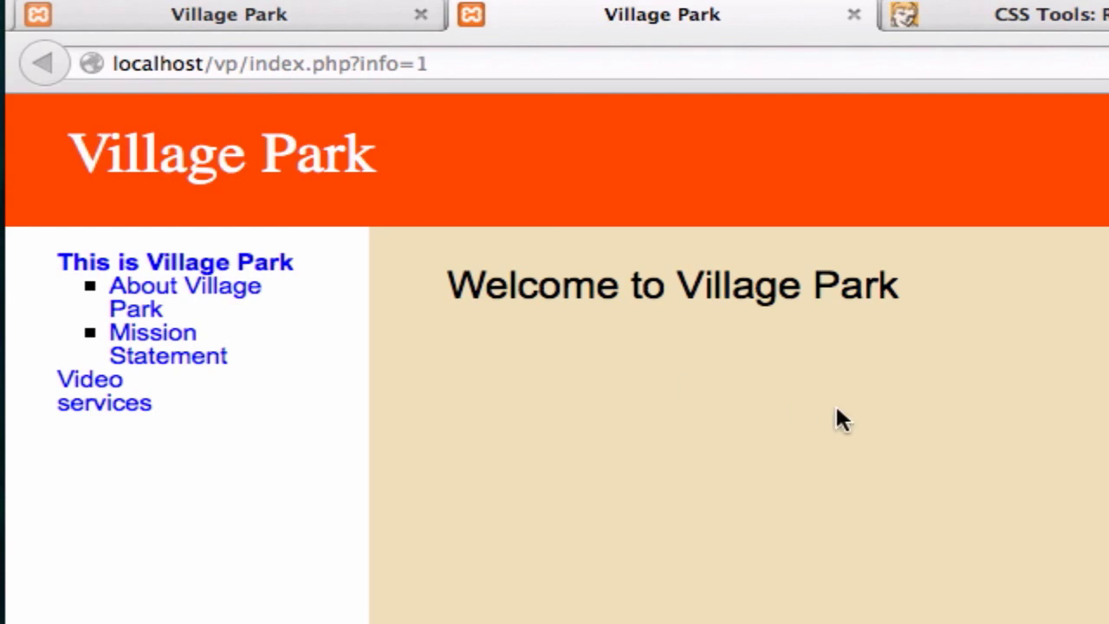
{"action": "mouse_move", "coordinate": [580, 459]}
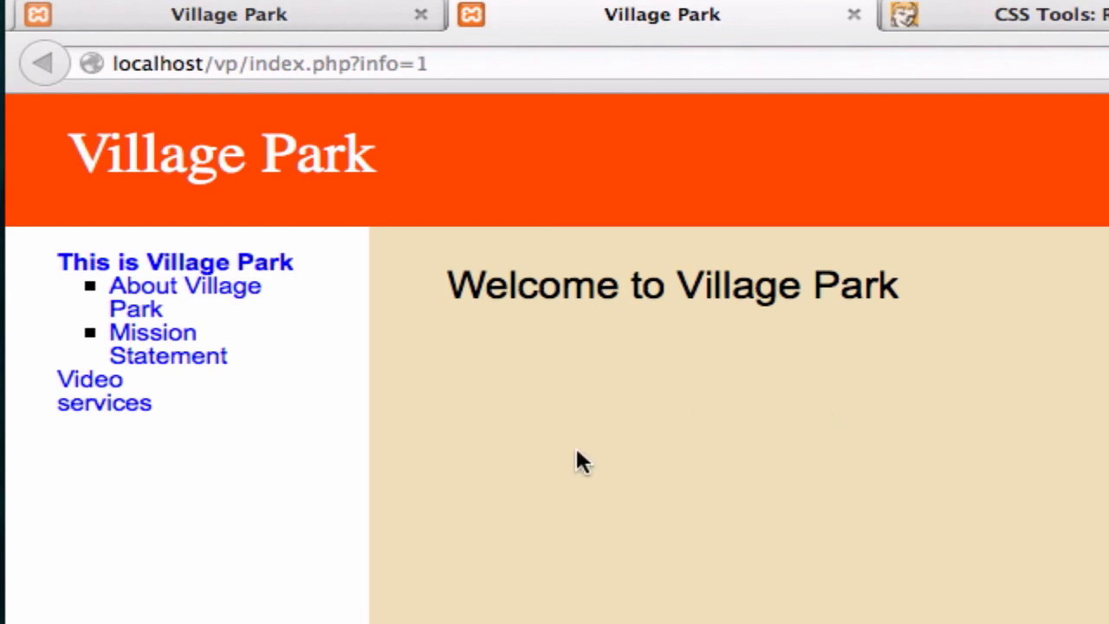
{"action": "mouse_move", "coordinate": [393, 143]}
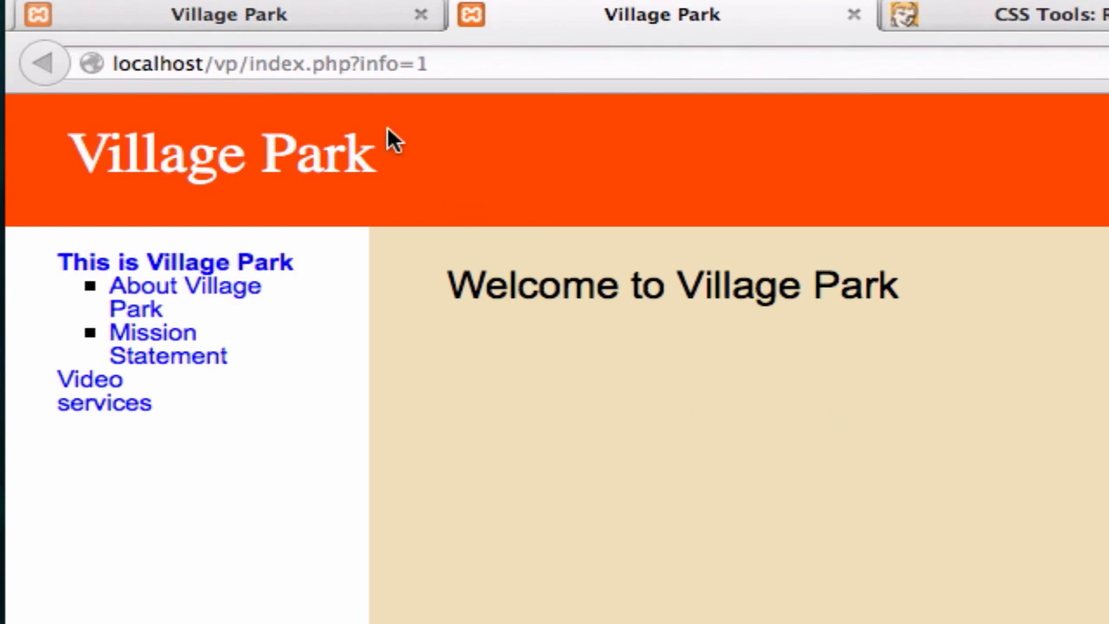
{"action": "mouse_move", "coordinate": [556, 386]}
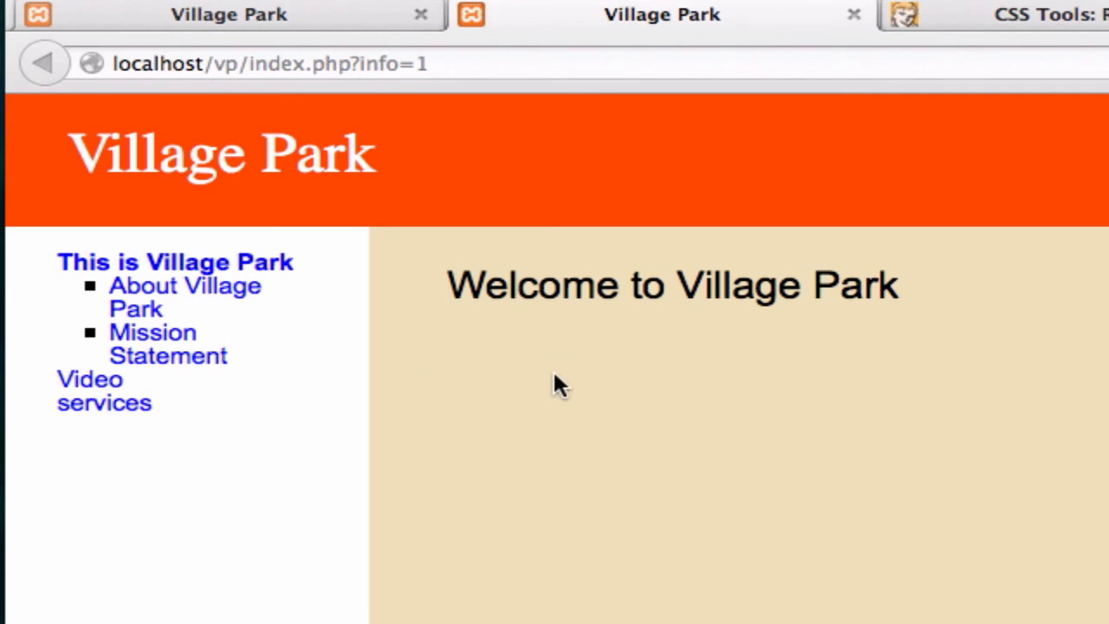
{"action": "mouse_move", "coordinate": [697, 34]}
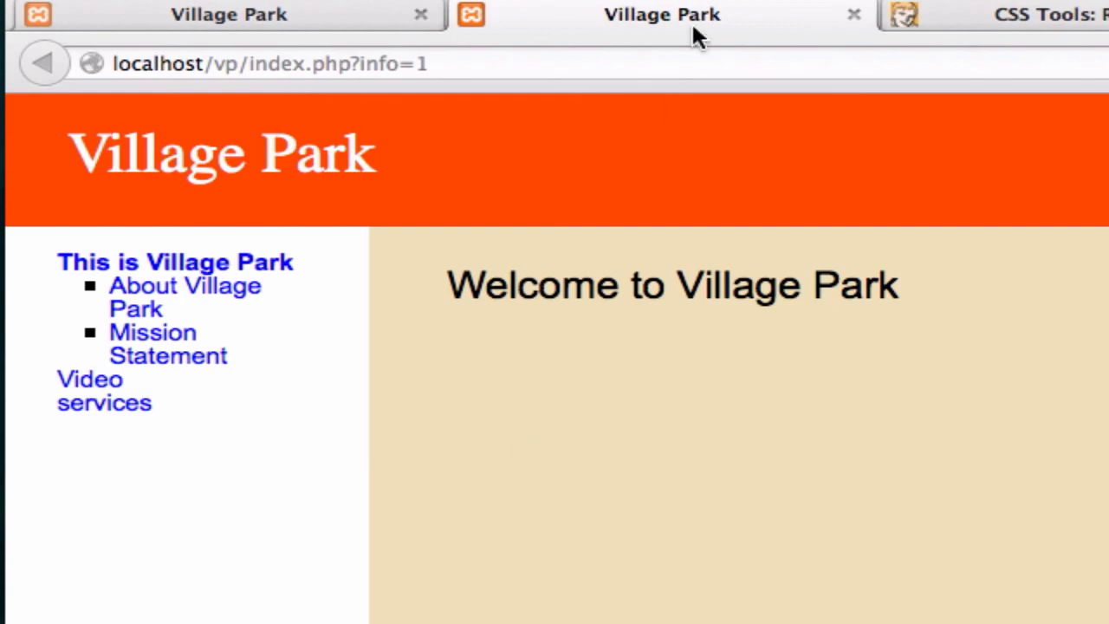